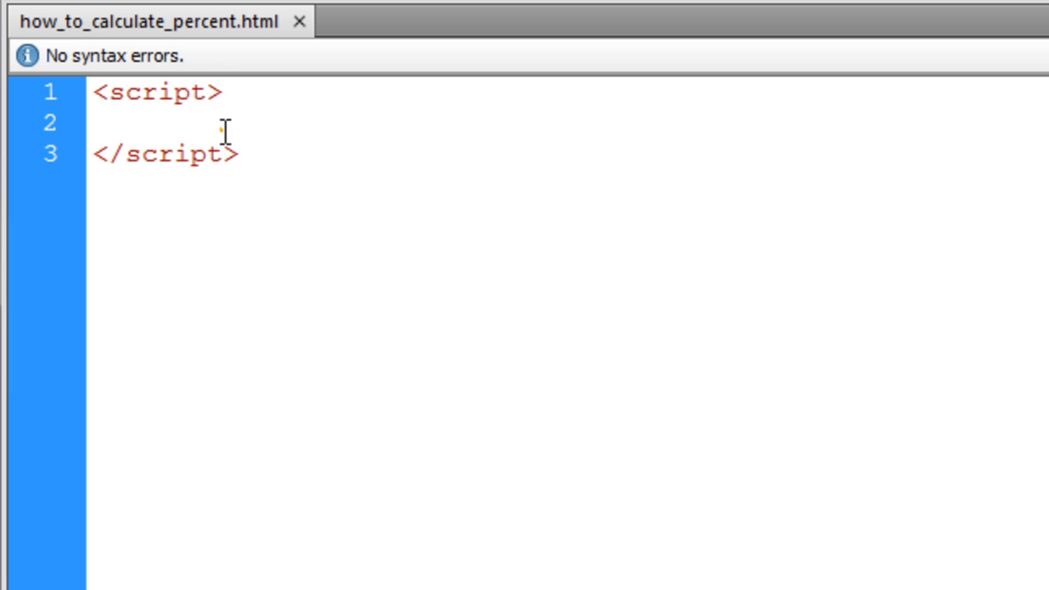
Declare price as 150 and sale as 25 inside the script tags
{"action": "left_click", "coordinate": [96, 123]}
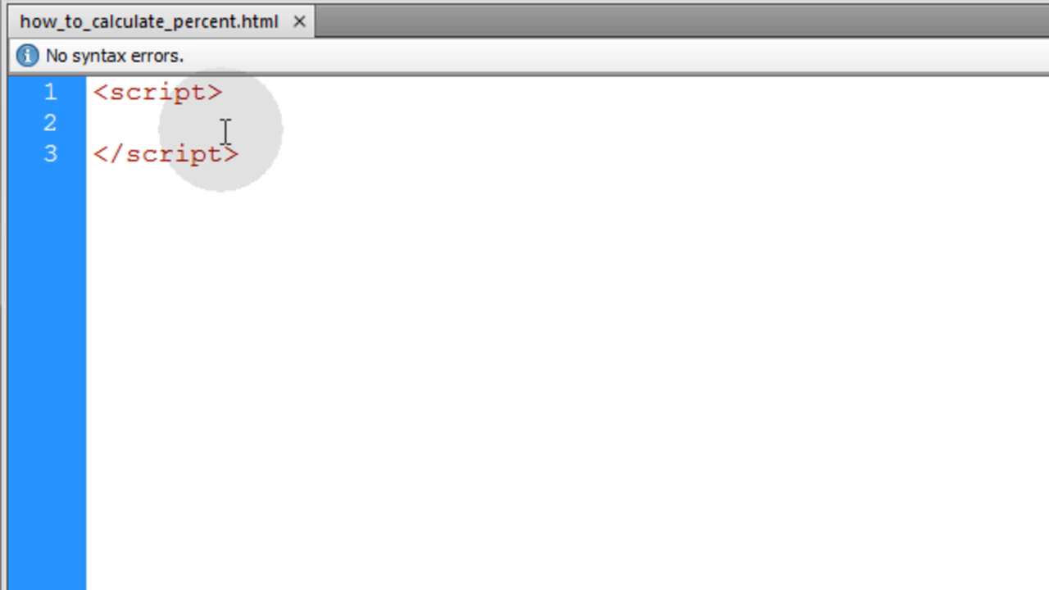
{"action": "left_click", "coordinate": [97, 123]}
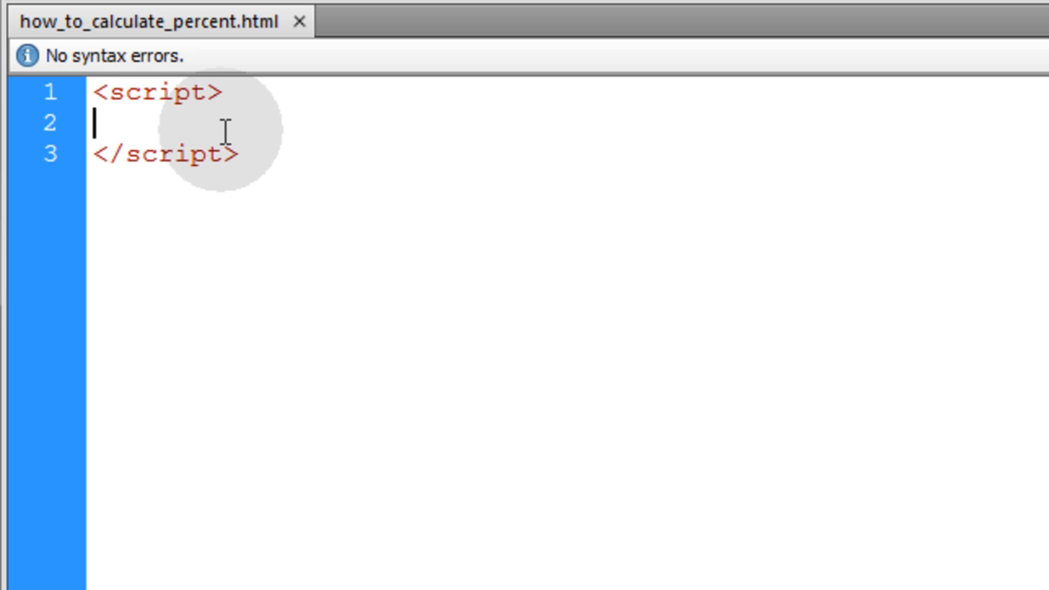
{"action": "type", "text": "var"}
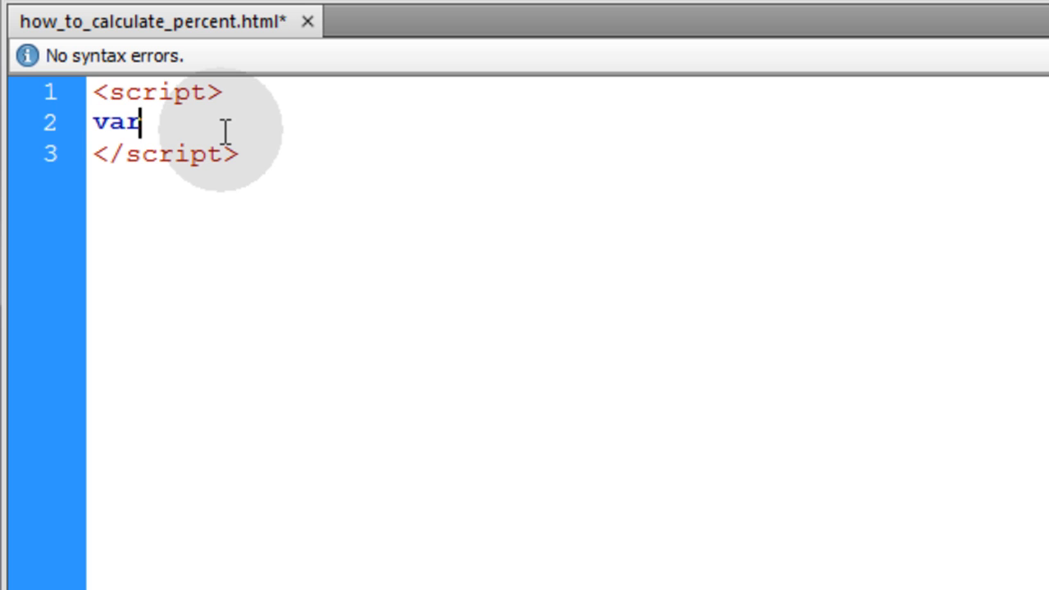
{"action": "type", "text": "price ="}
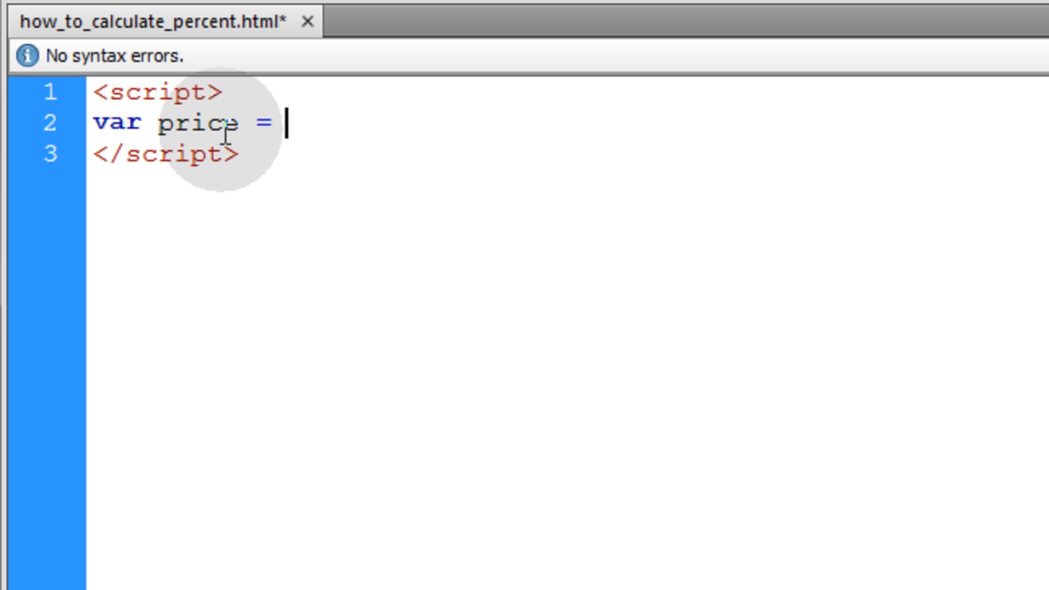
{"action": "type", "text": "150"}
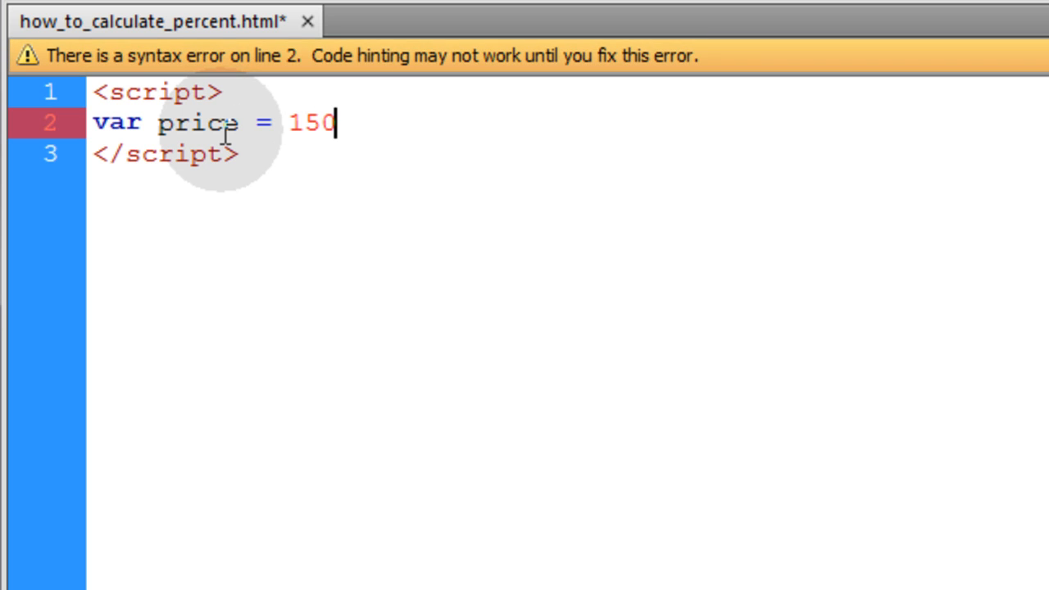
{"action": "type", "text": ";"}
{"action": "type", "text": "var s"}
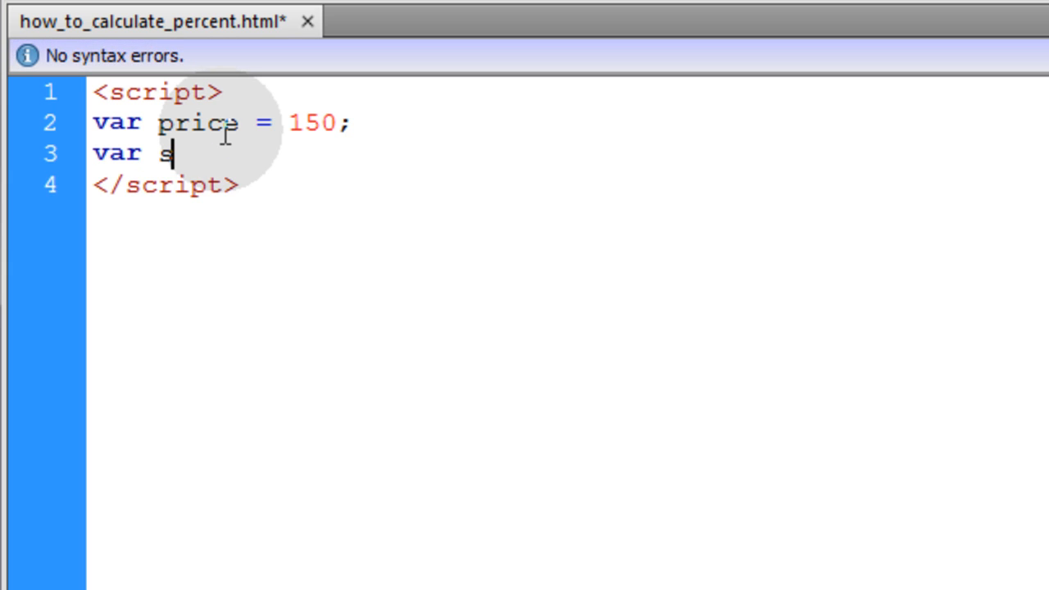
{"action": "type", "text": "ale ="}
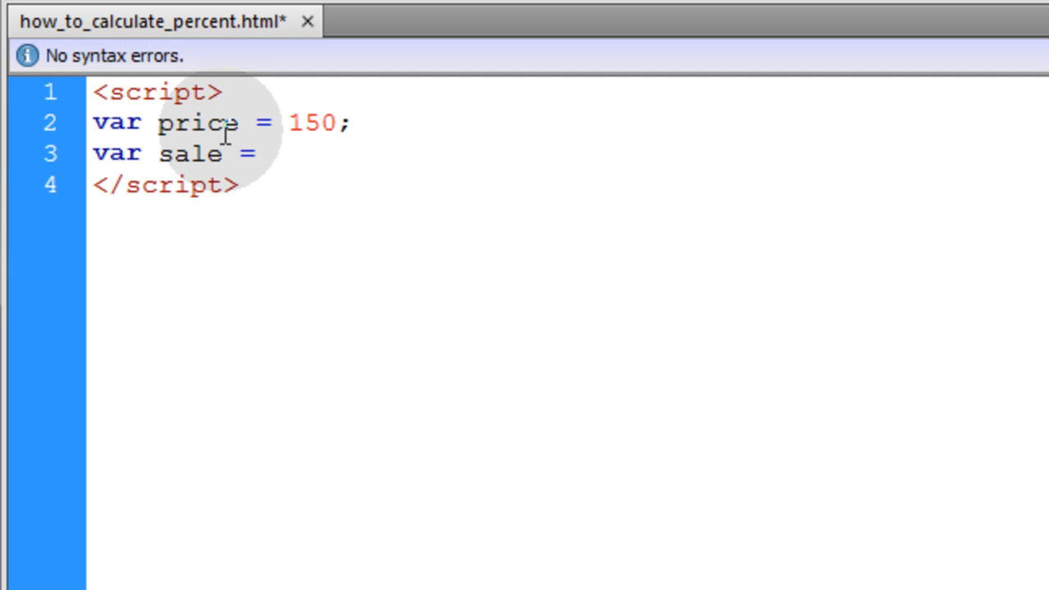
{"action": "type", "text": "25;"}
{"action": "type", "text": "var"}
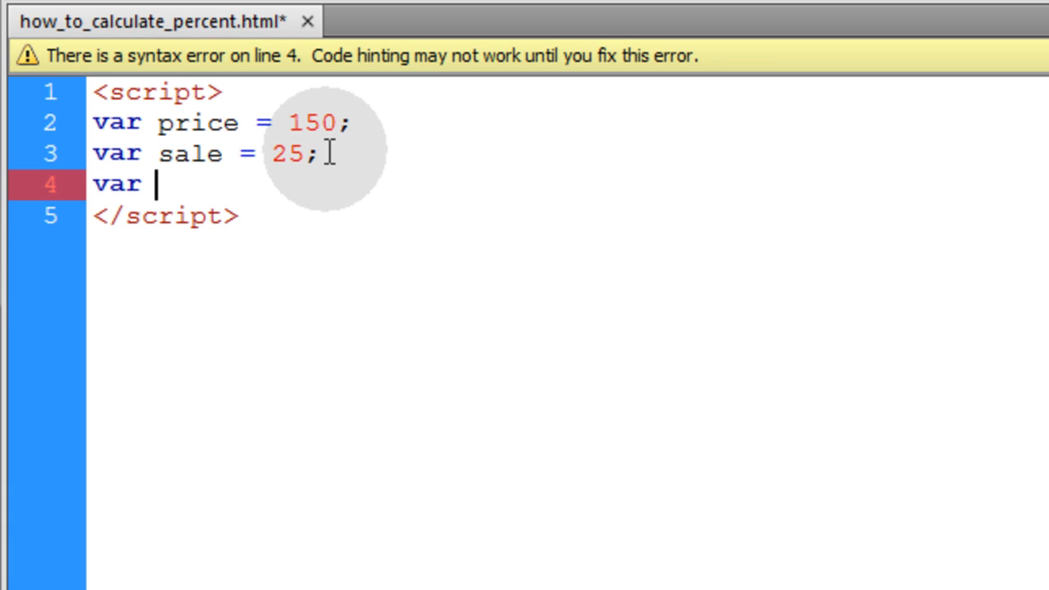
Add the savings variable computed as (price * sale) / 100
{"action": "type", "text": "saving"}
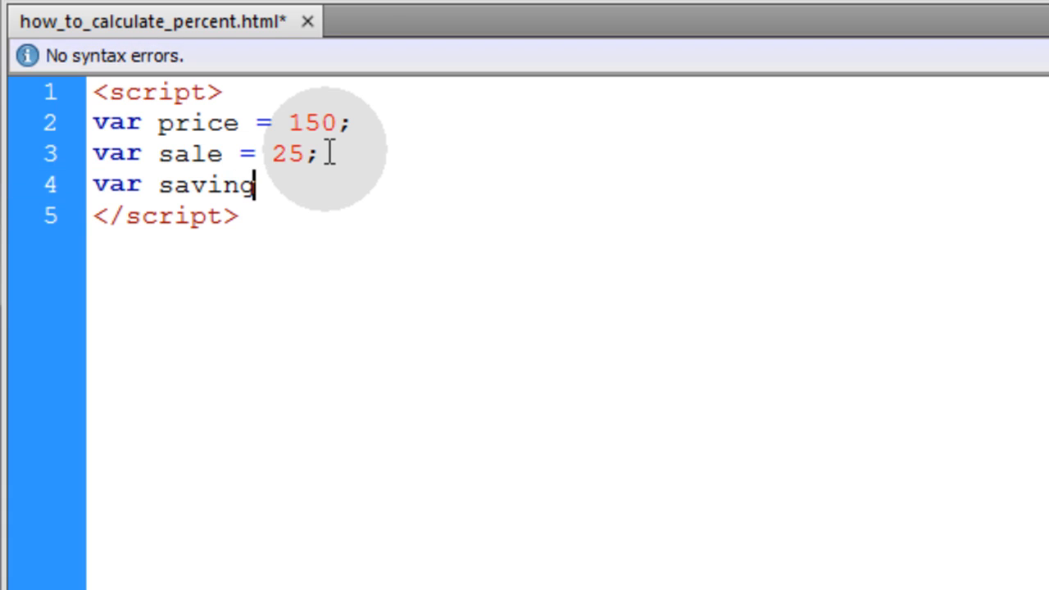
{"action": "type", "text": "s"}
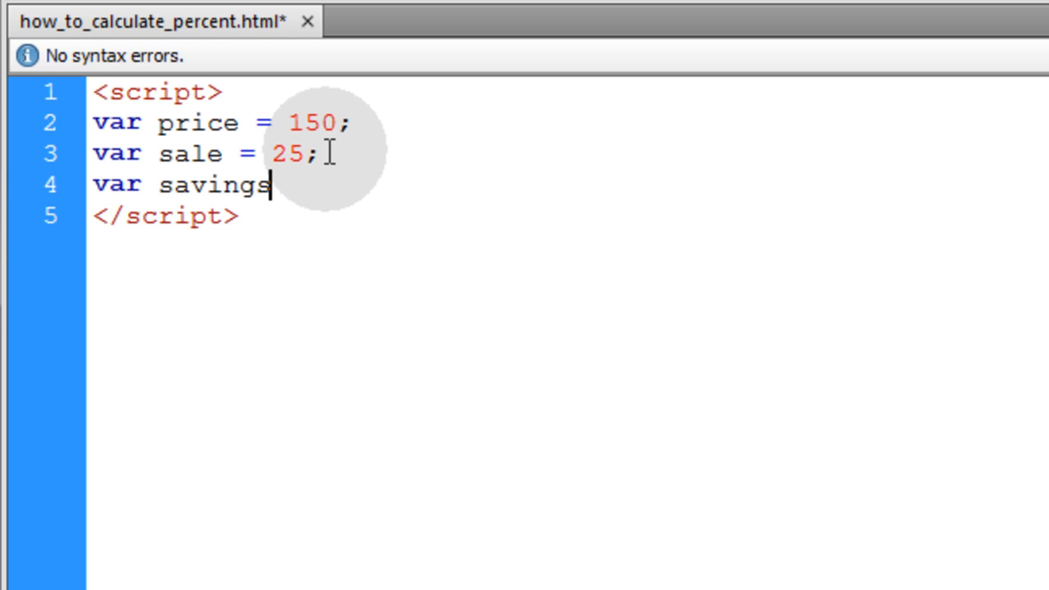
{"action": "type", "text": "="}
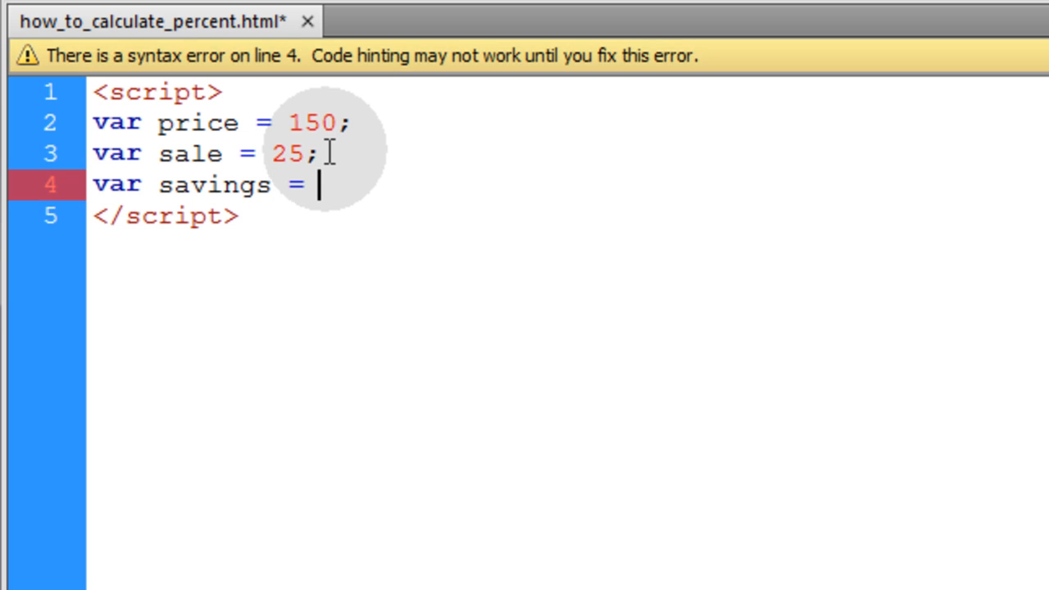
{"action": "type", "text": "("}
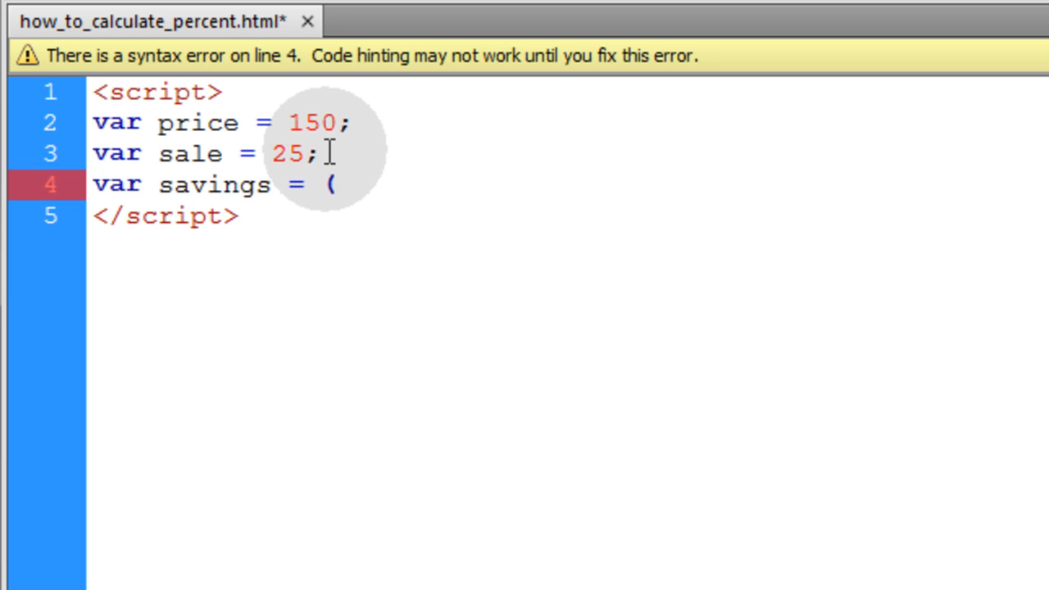
{"action": "type", "text": "price *"}
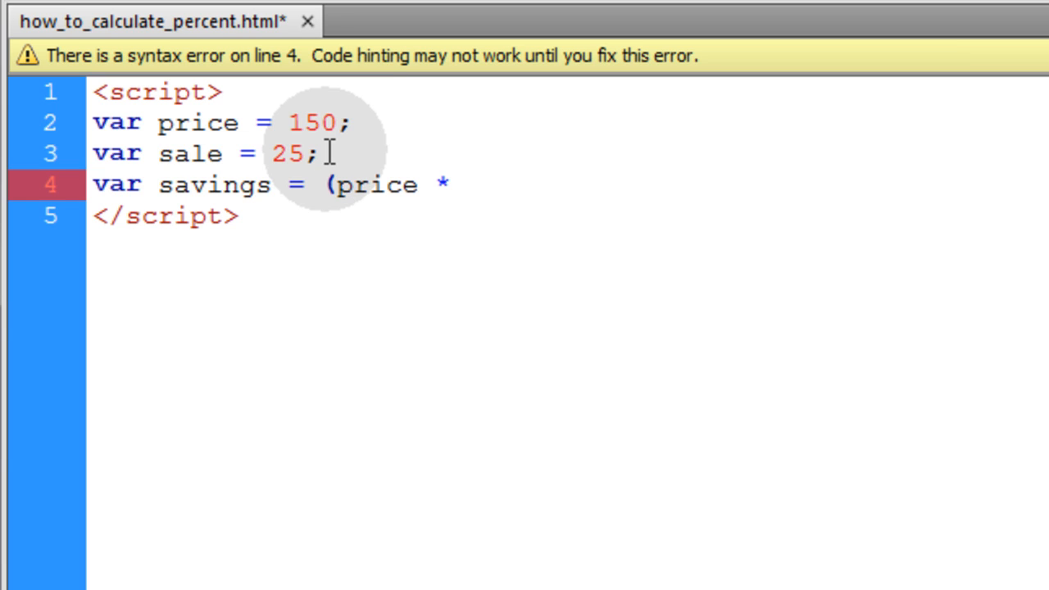
{"action": "type", "text": "sale)"}
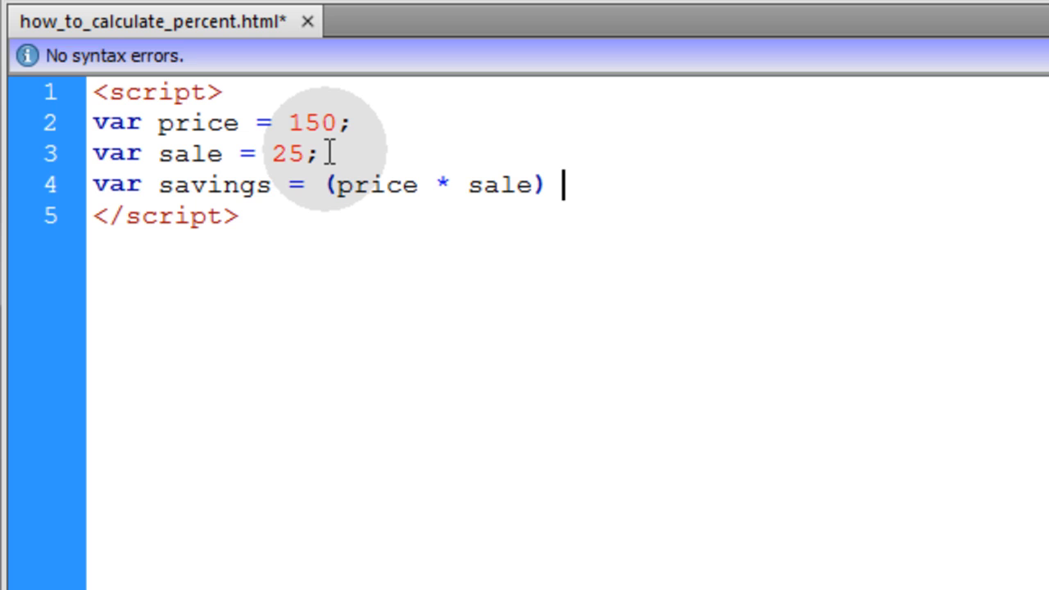
{"action": "type", "text": "/ 100;"}
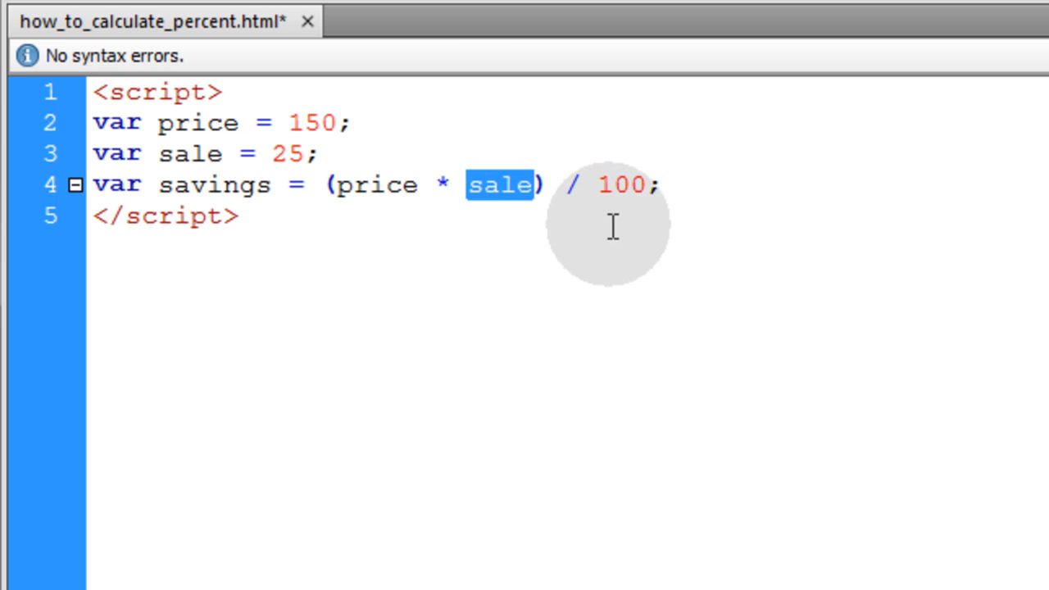
{"action": "mouse_move", "coordinate": [571, 185]}
{"action": "type", "text": "v"}
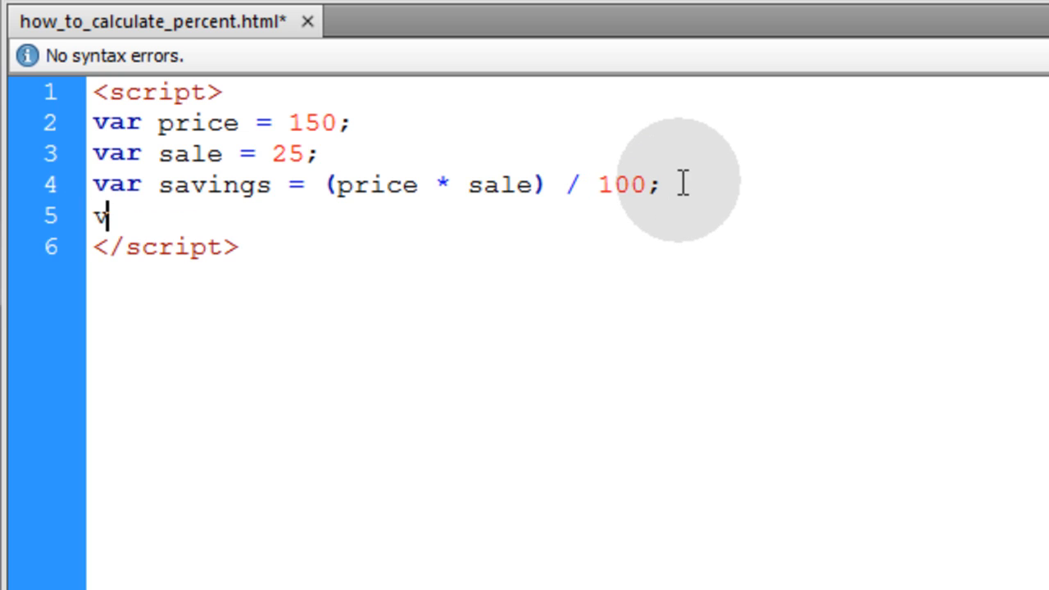
Declare saleprice as price minus savings
{"action": "type", "text": "ar"}
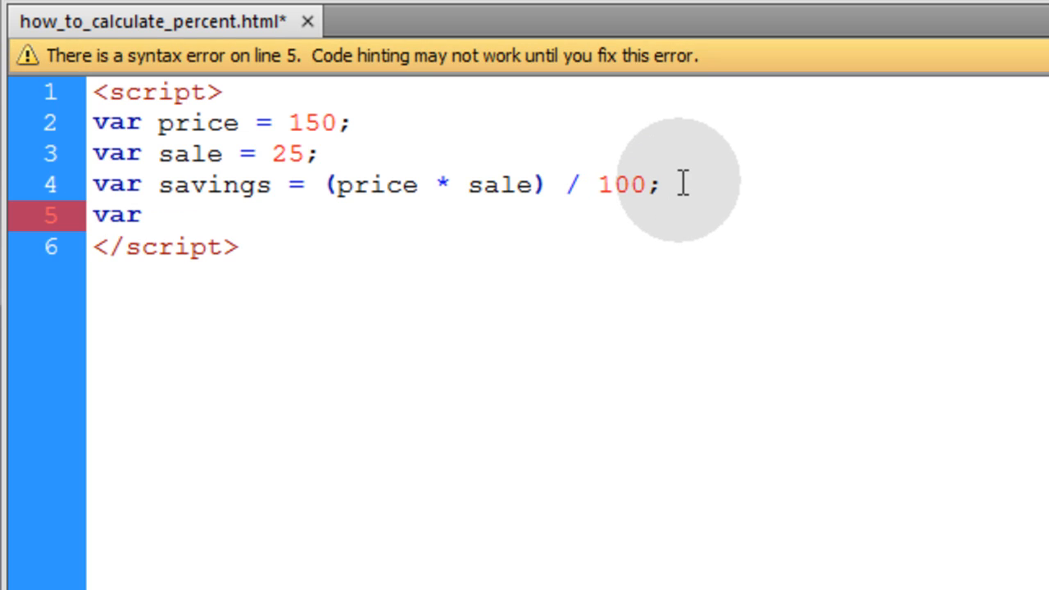
{"action": "type", "text": "salepri"}
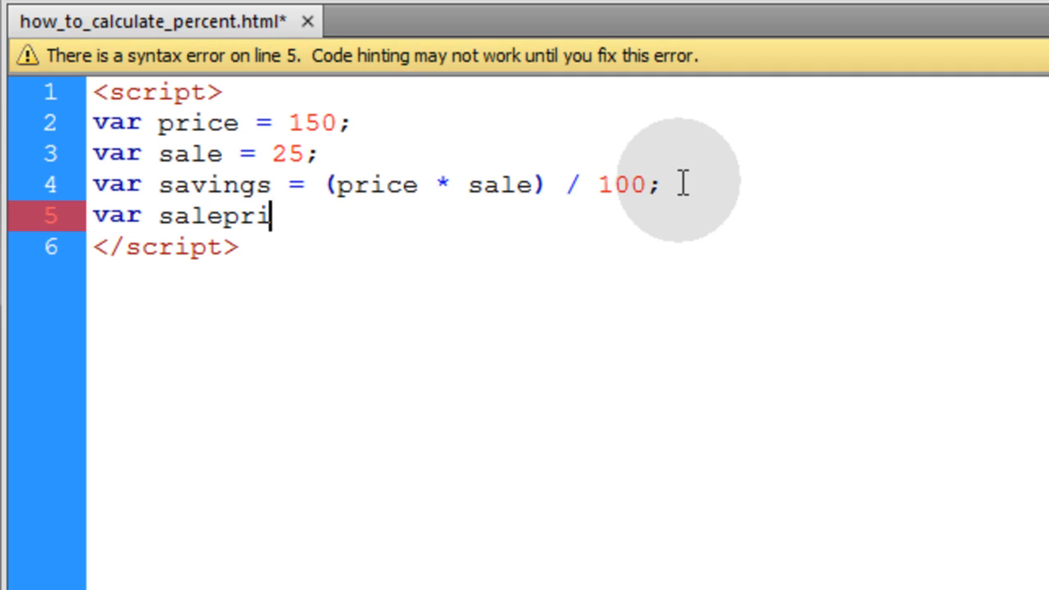
{"action": "type", "text": "ce ="}
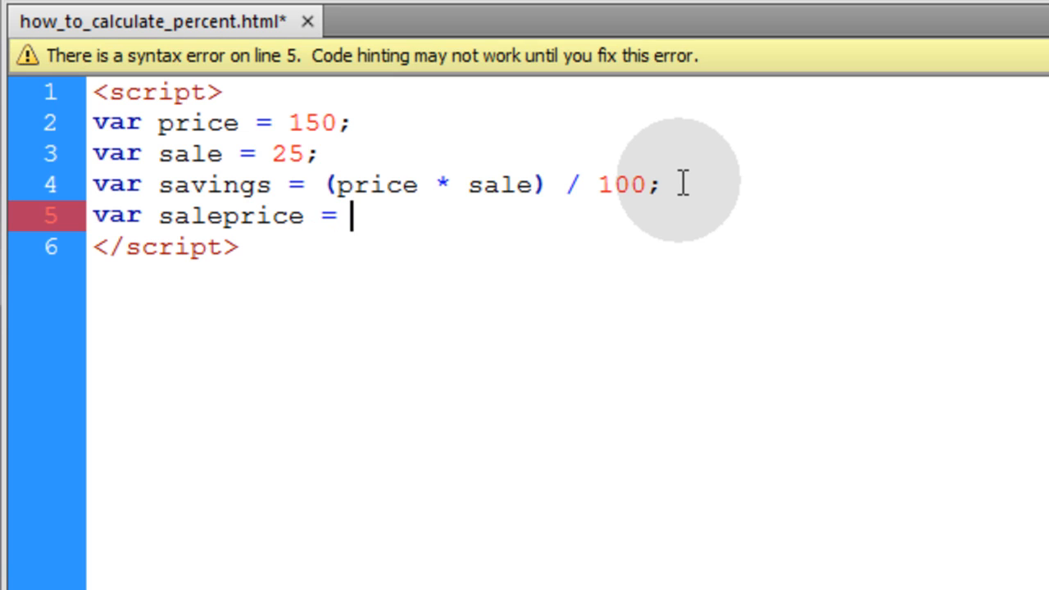
{"action": "type", "text": "price -"}
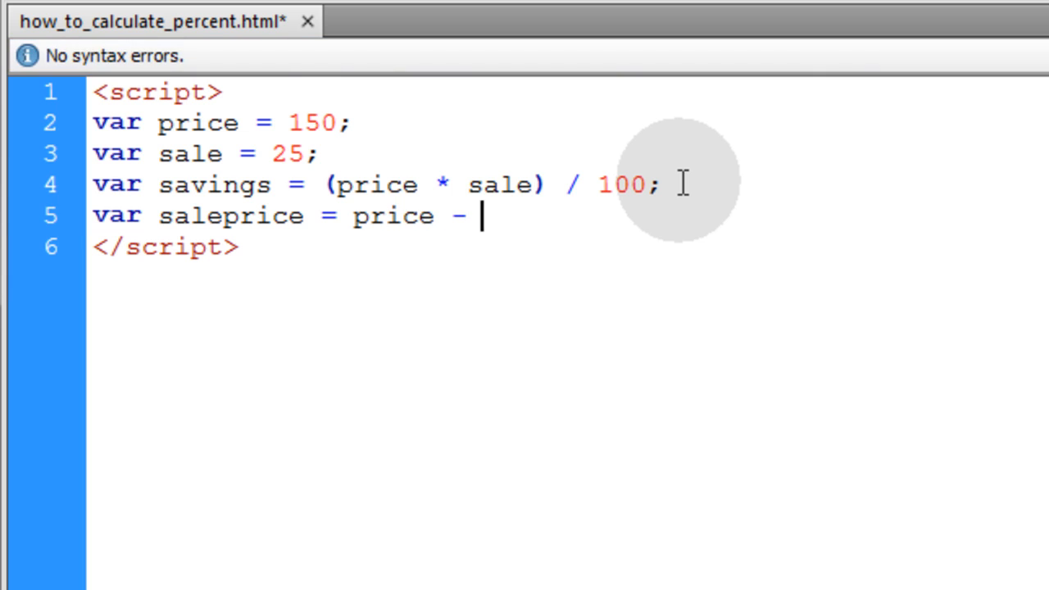
{"action": "type", "text": "savings;"}
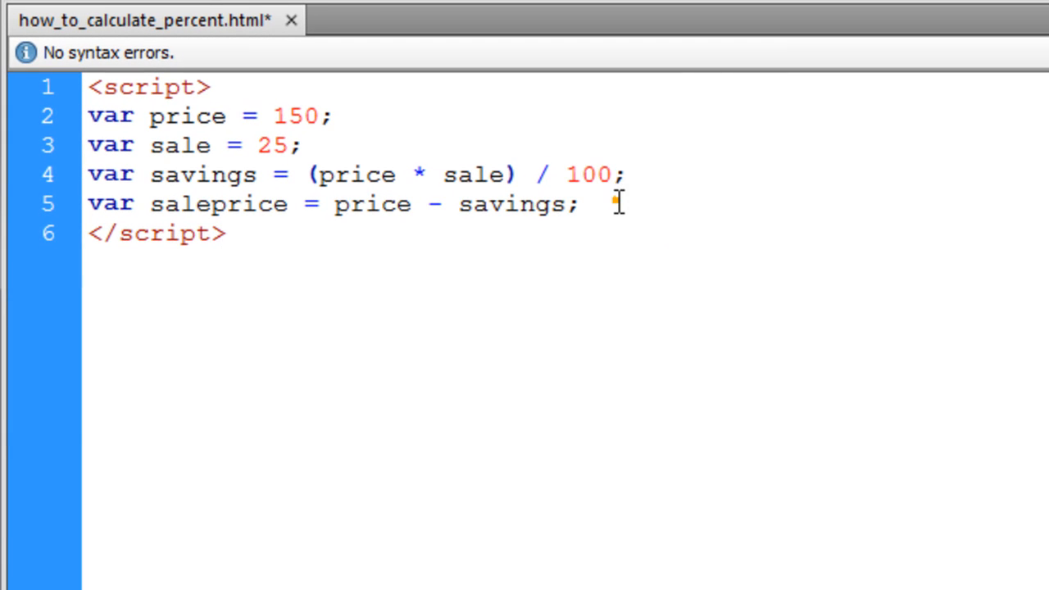
Write the Original Price line using price.toFixed(2), then position for the Sale line
{"action": "type", "text": "document.write(\"Original Price: $\"+price.toFixed(2)+\"<br>\");"}
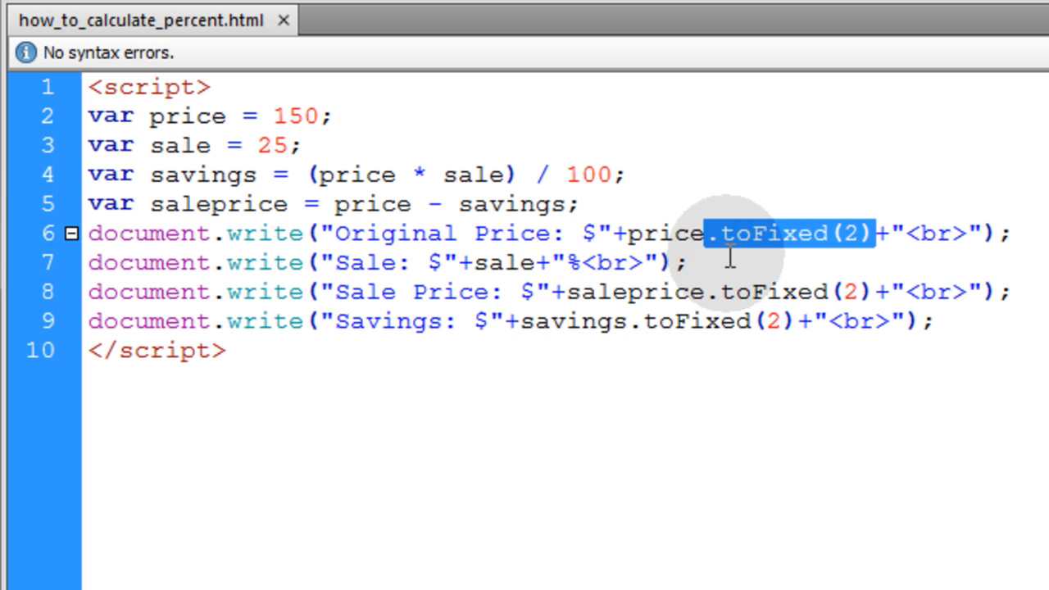
{"action": "left_click", "coordinate": [759, 263]}
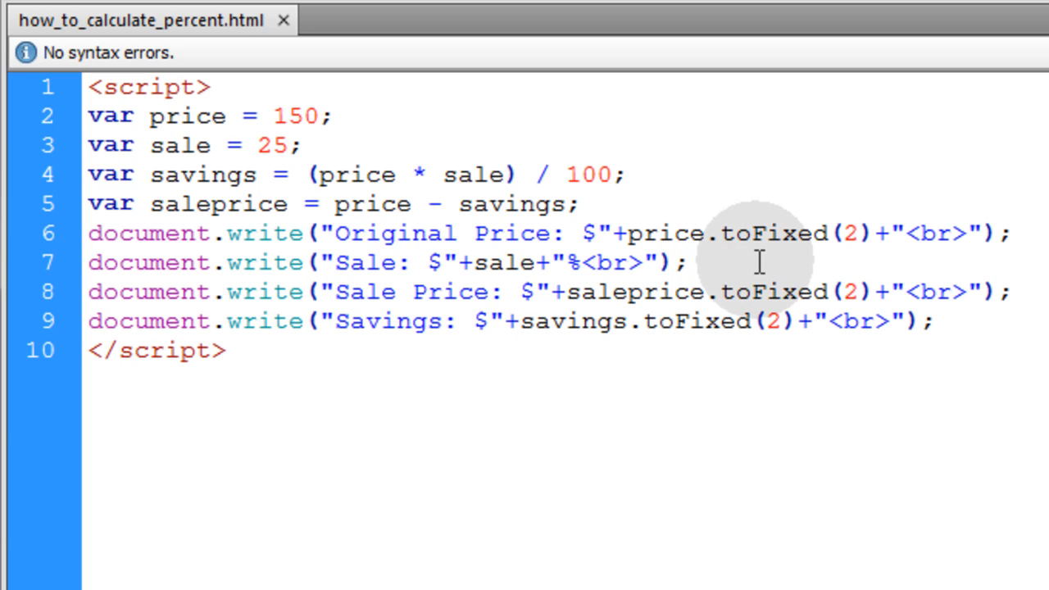
{"action": "left_click", "coordinate": [683, 263]}
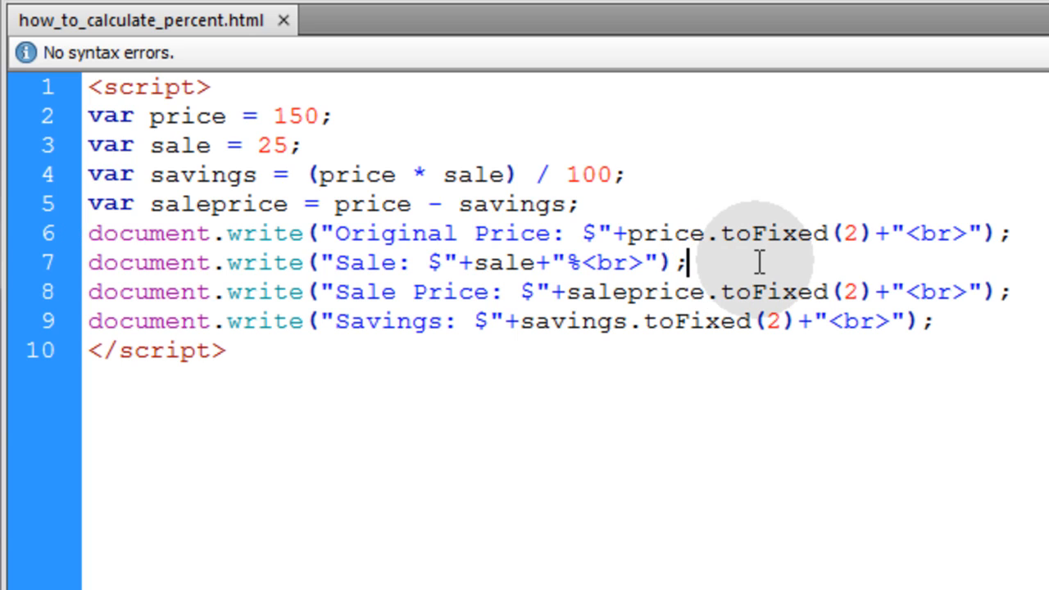
{"action": "mouse_move", "coordinate": [467, 332]}
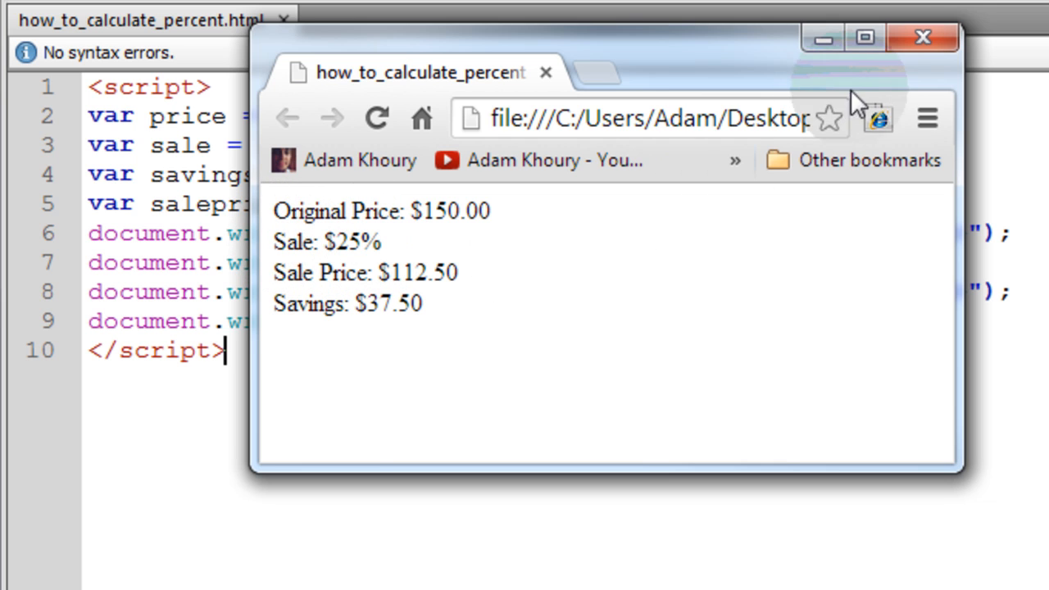
Preview in Chrome: $150.00 original, 25% sale, $112.50 sale price, $37.50 savings
{"action": "left_click", "coordinate": [917, 36]}
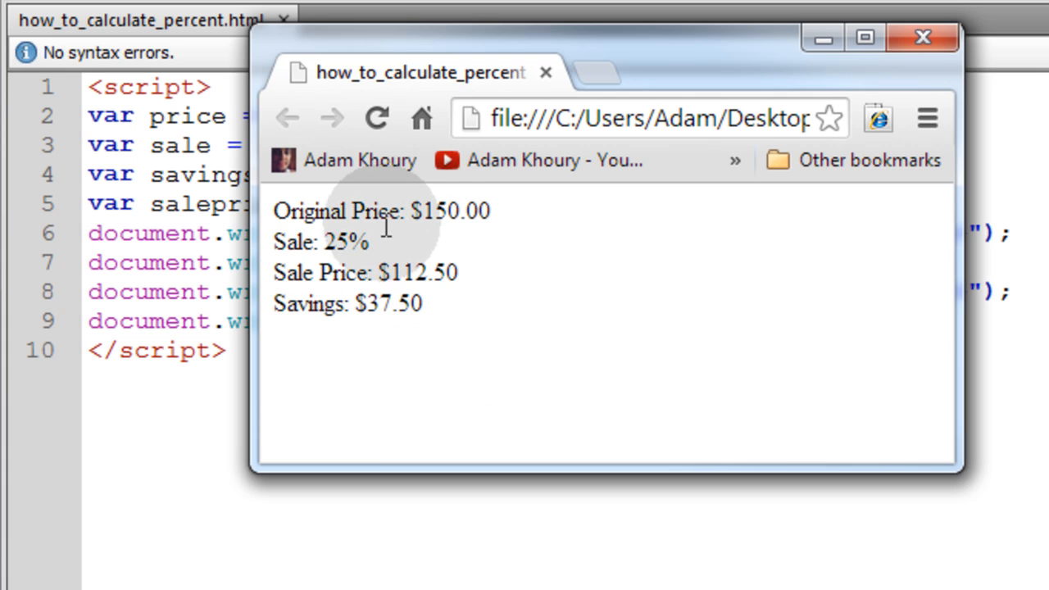
{"action": "double_click", "coordinate": [344, 241]}
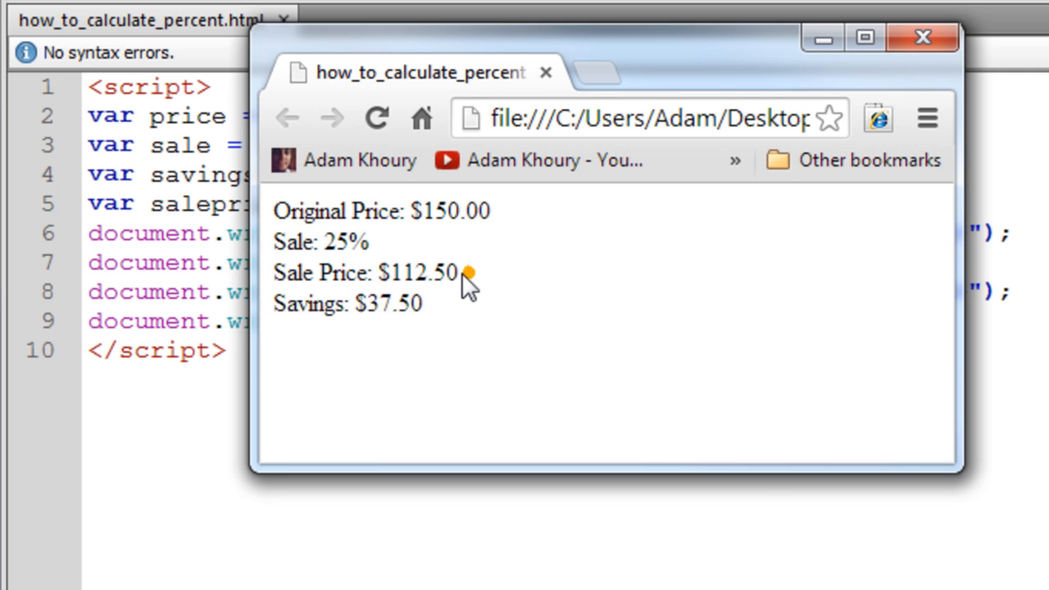
{"action": "double_click", "coordinate": [418, 272]}
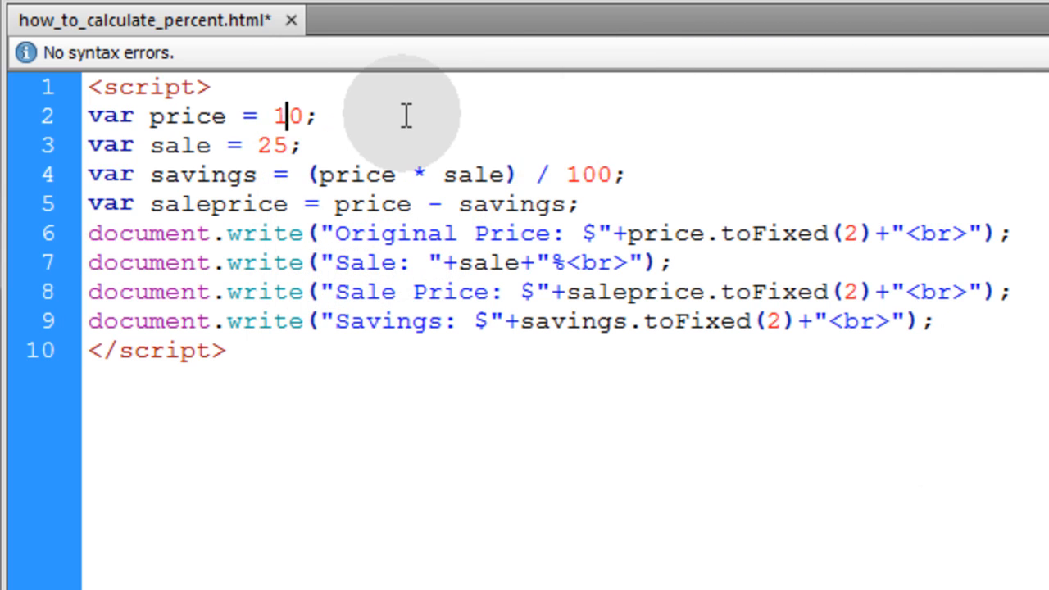
Edit the price value by typing 0
{"action": "type", "text": "0"}
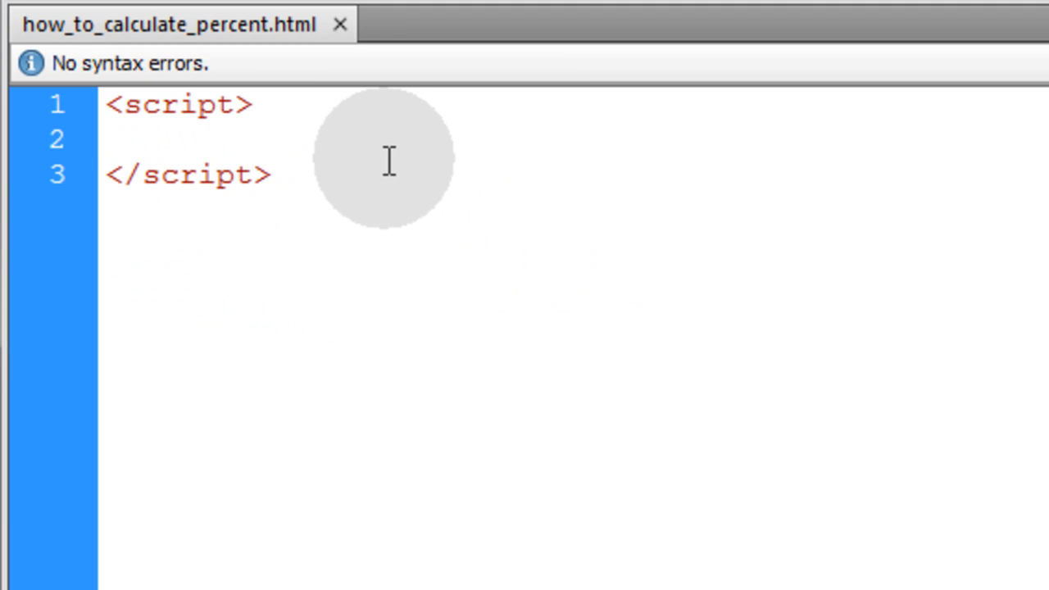
Add a bar1 div with inner div and a style block for div#bar1
{"action": "left_click", "coordinate": [110, 141]}
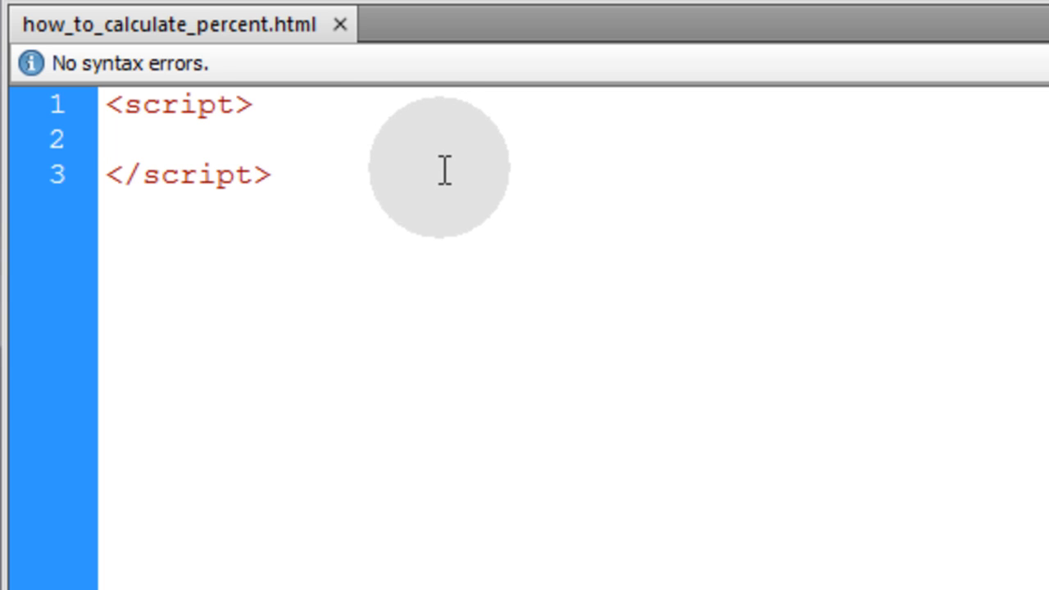
{"action": "left_click", "coordinate": [240, 106]}
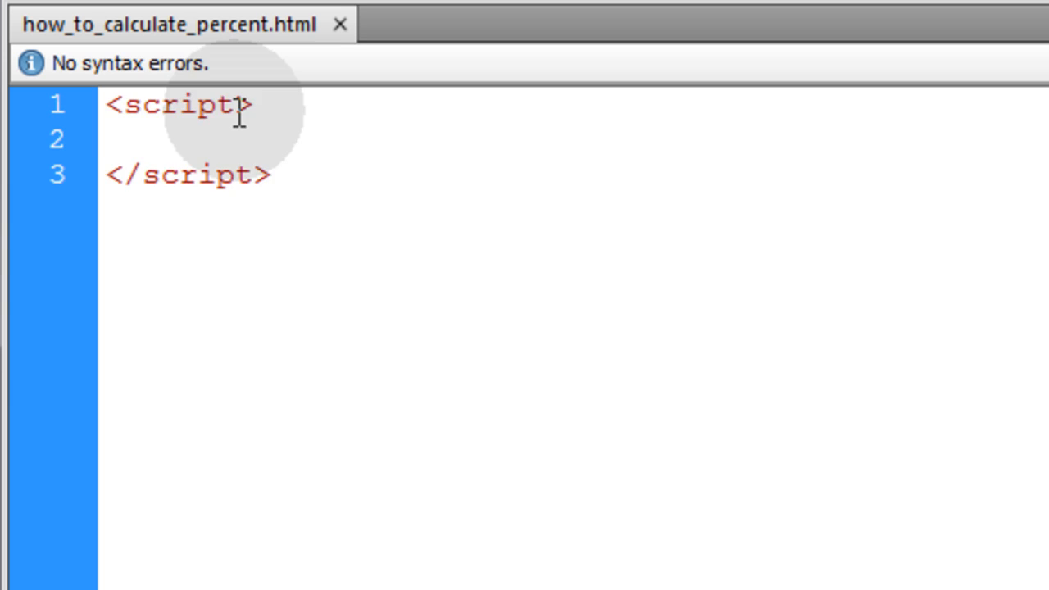
{"action": "type", "text": "<div id=\"bar1\">"}
{"action": "type", "text": "<div></div>"}
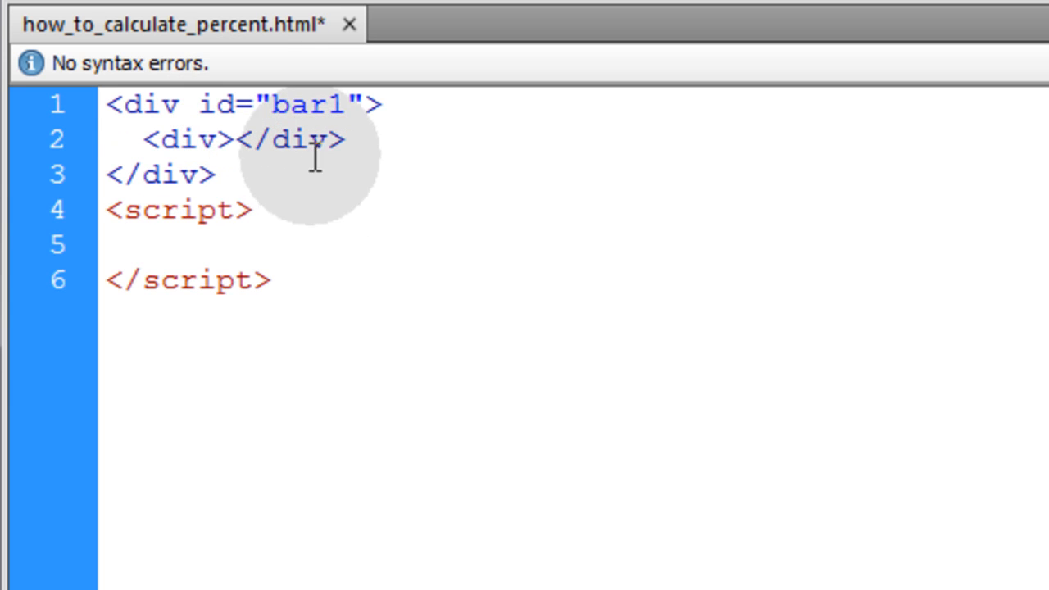
{"action": "double_click", "coordinate": [314, 105]}
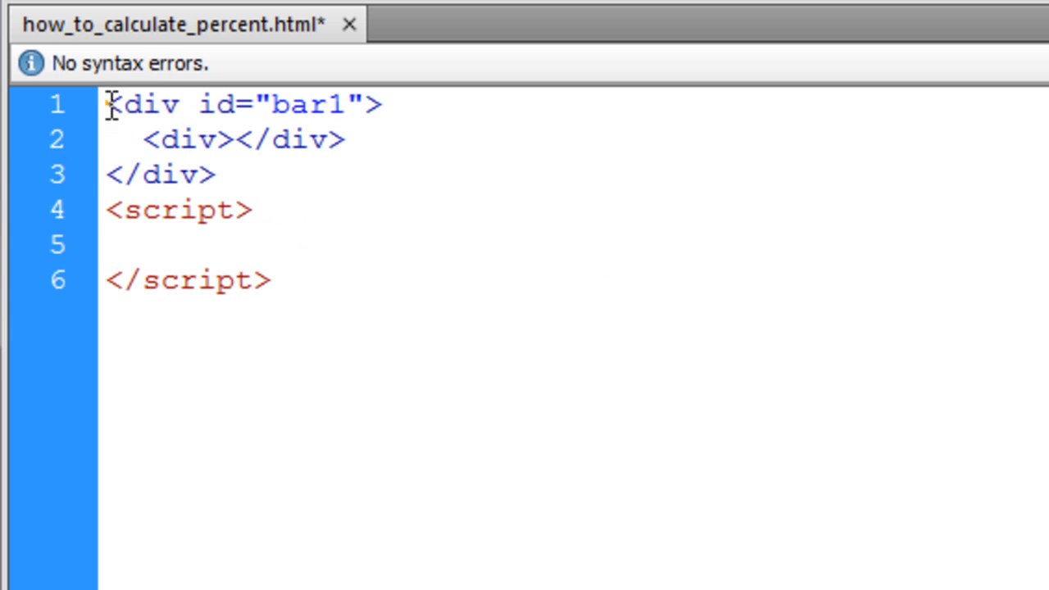
{"action": "type", "text": "<style>"}
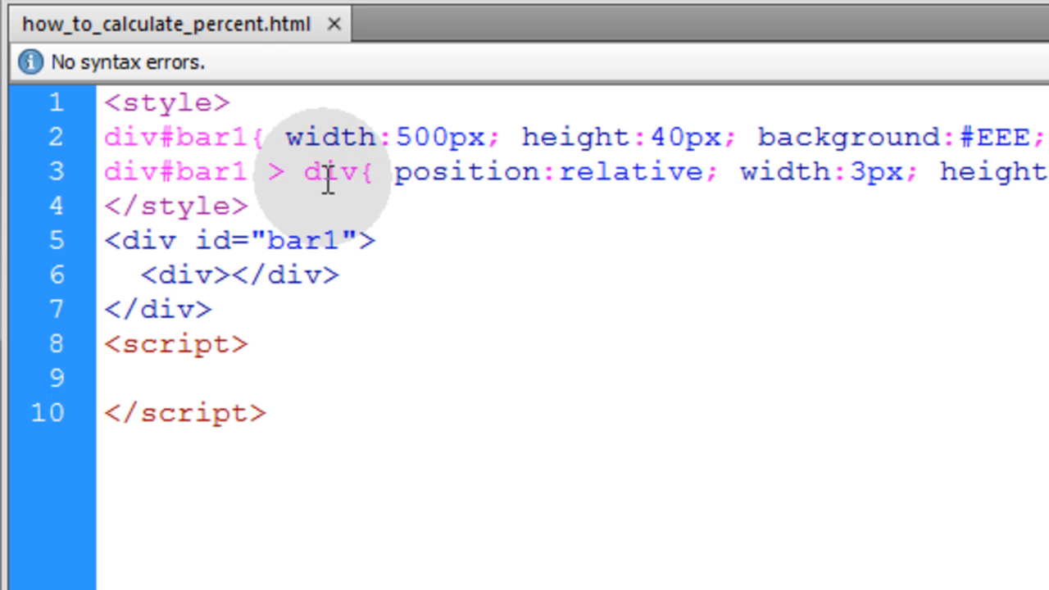
{"action": "double_click", "coordinate": [328, 179]}
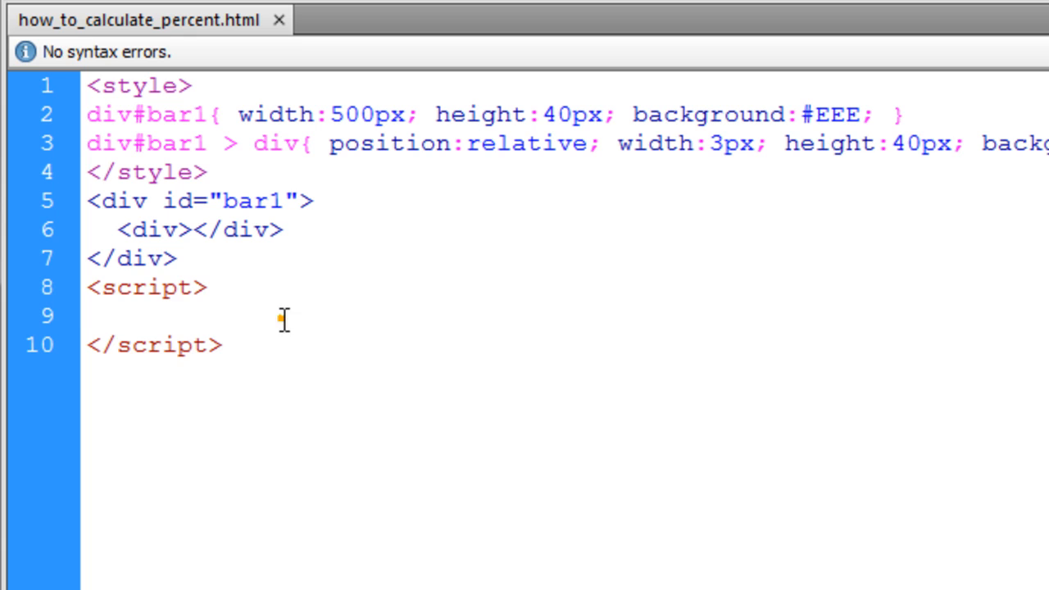
Get bar1 with document.getElementById("bar1") and set percent to 50
{"action": "type", "text": "var bar1 = document.getElementById(\"bar1\");"}
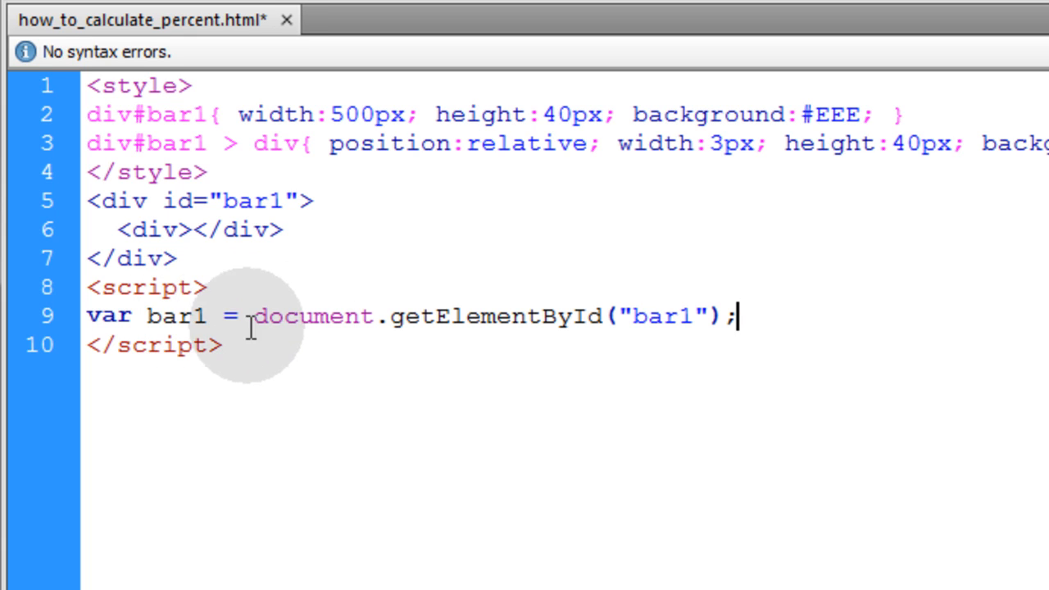
{"action": "double_click", "coordinate": [177, 316]}
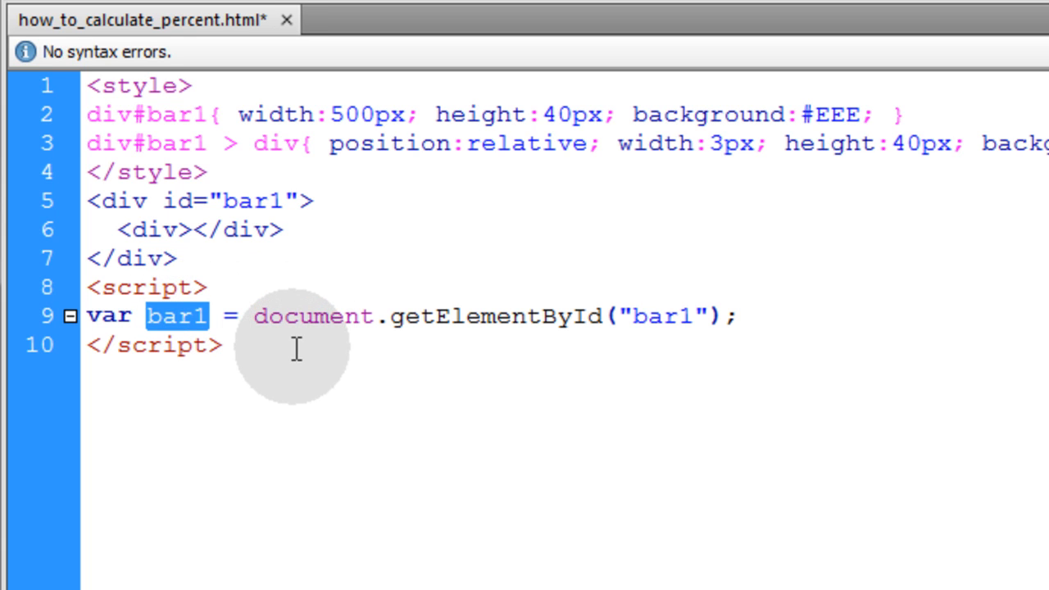
{"action": "mouse_move", "coordinate": [287, 214]}
{"action": "type", "text": "var"}
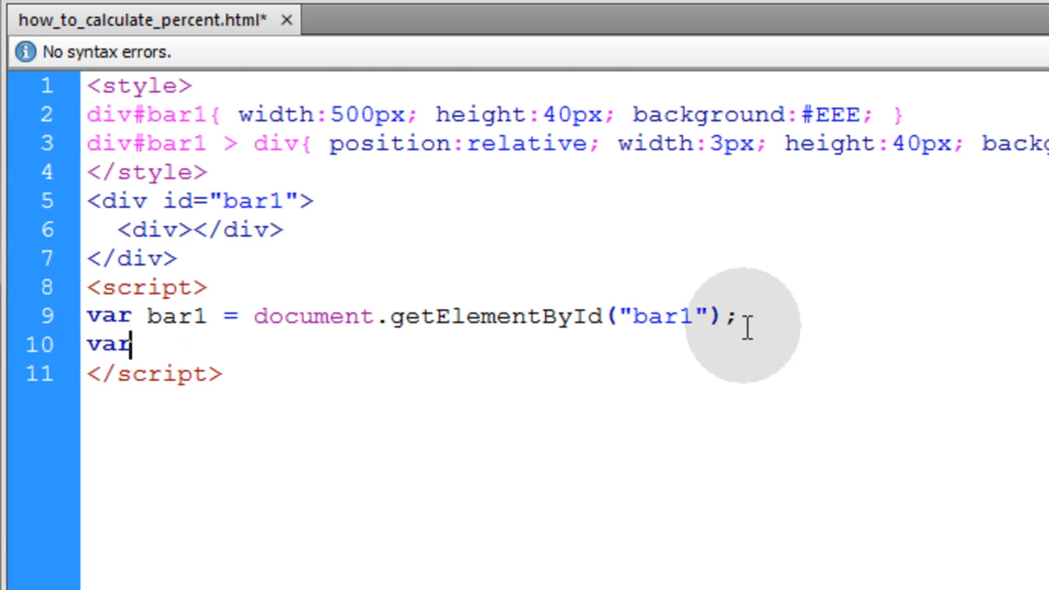
{"action": "type", "text": "percent ="}
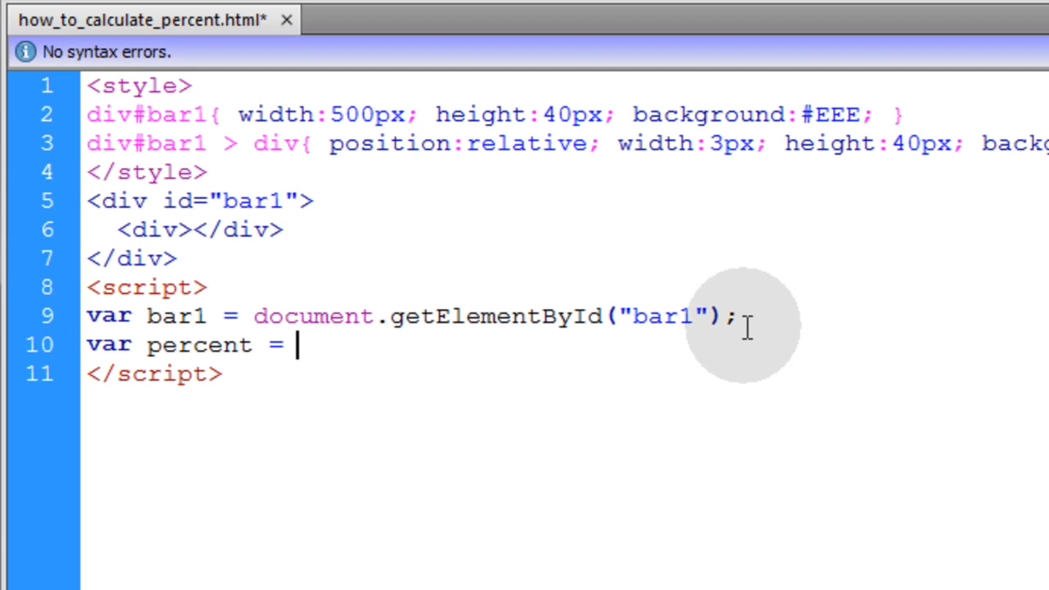
{"action": "type", "text": "50"}
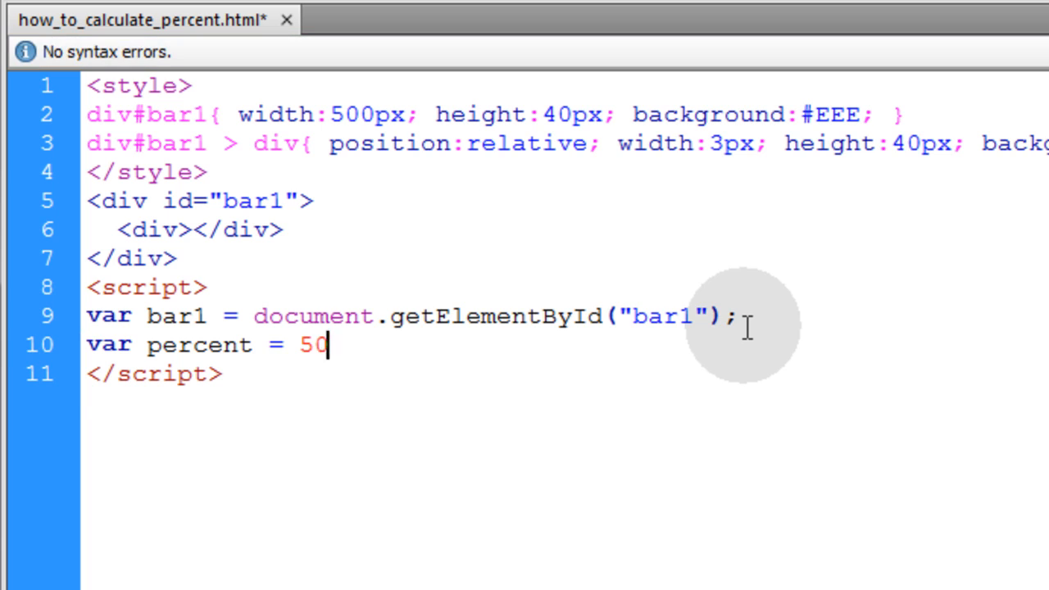
{"action": "type", "text": ";"}
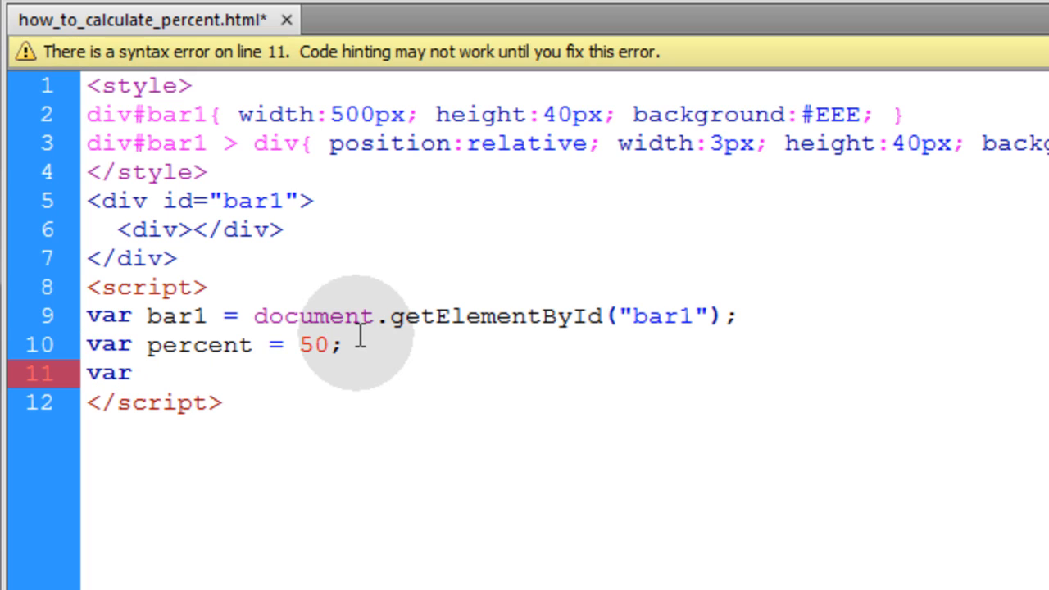
Start the newleft variable as an empty Math.round()
{"action": "type", "text": "newleft"}
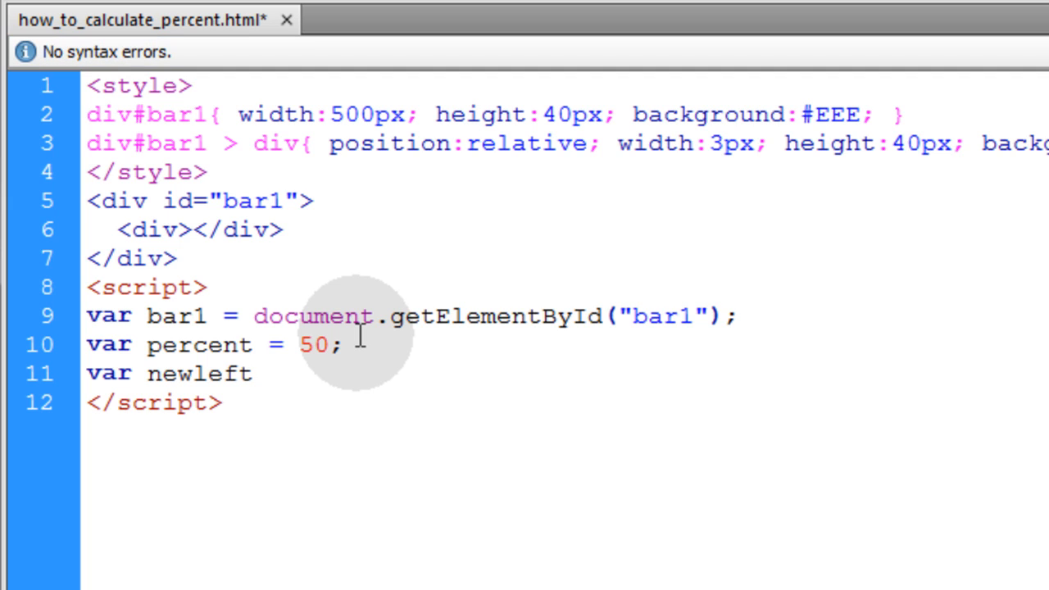
{"action": "type", "text": "="}
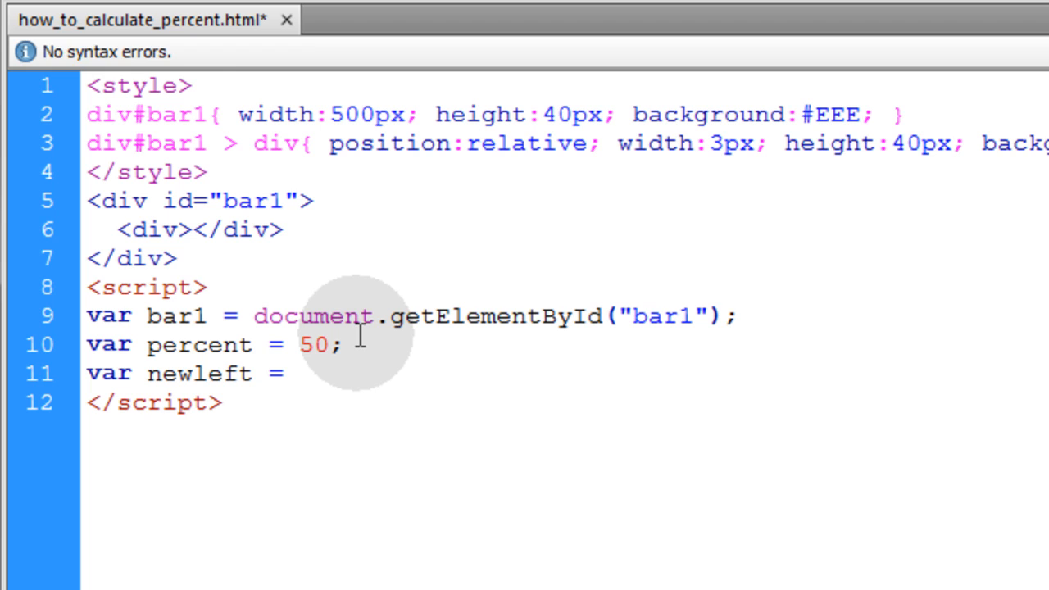
{"action": "type", "text": "Ma"}
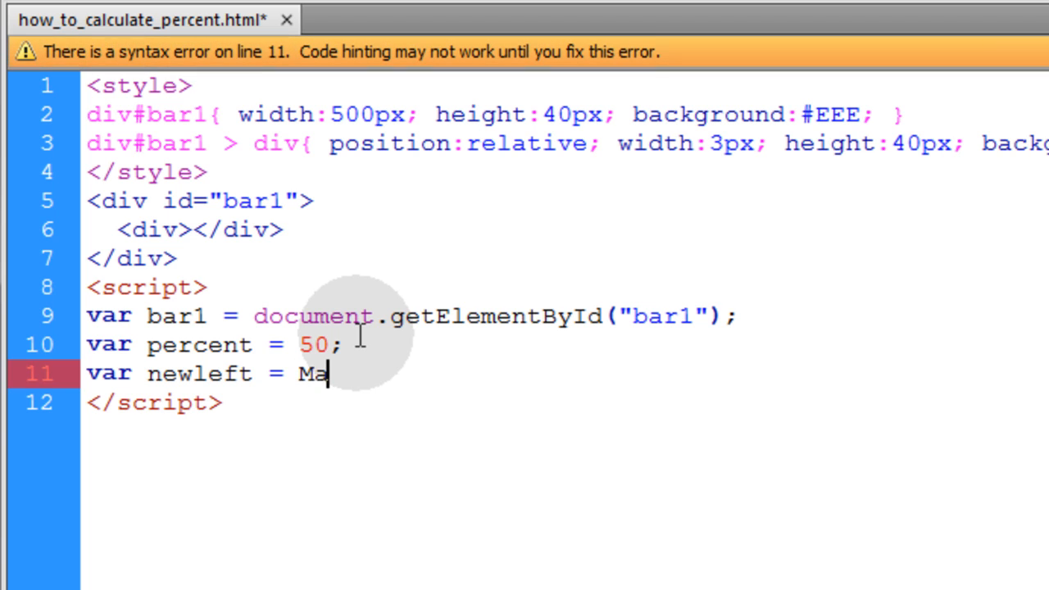
{"action": "type", "text": "th.round();"}
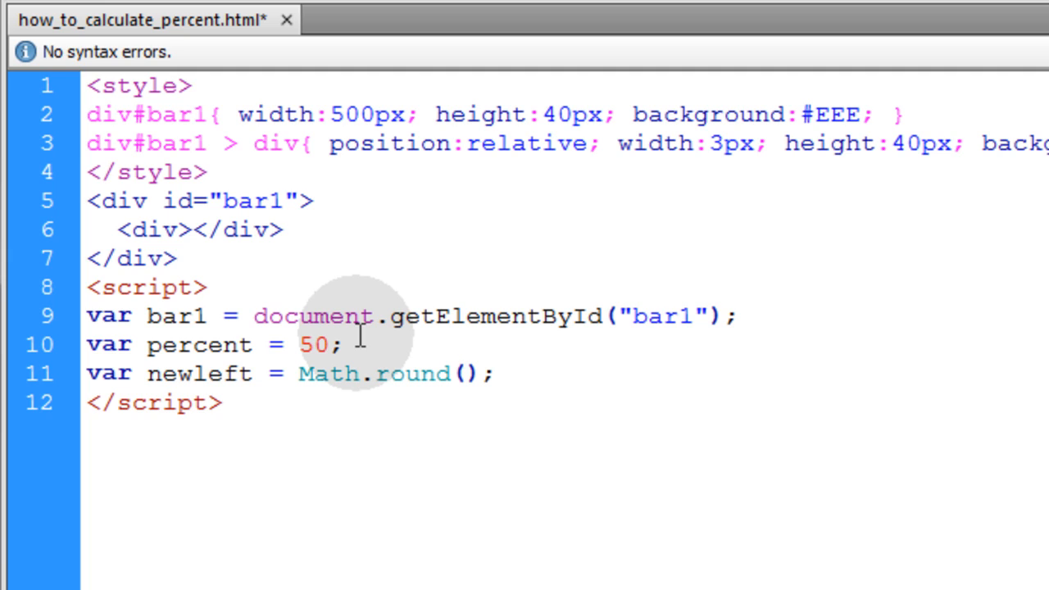
{"action": "left_click", "coordinate": [458, 374]}
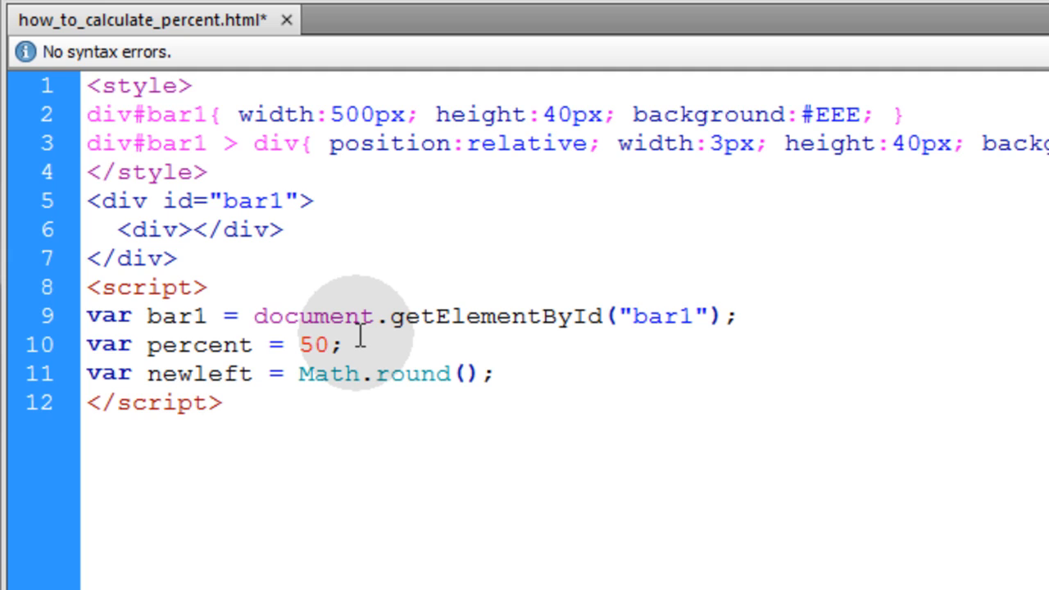
{"action": "left_click", "coordinate": [463, 373]}
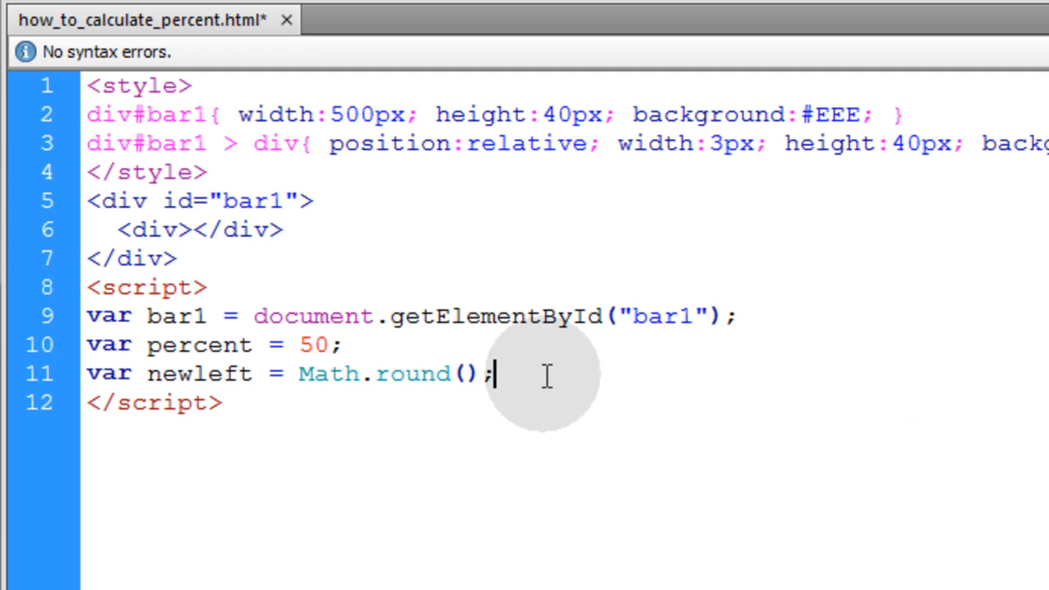
Complete newleft as Math.round((bar1.offsetWidth * percent) / 100) and open a blank line below
{"action": "type", "text": "// (Number * Percent) / 100 = X"}
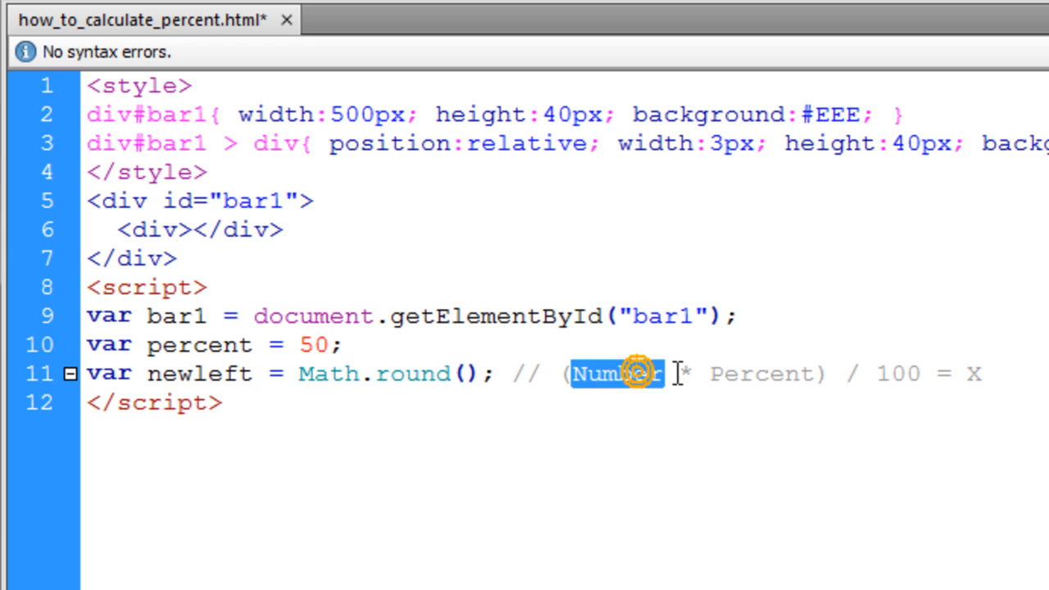
{"action": "double_click", "coordinate": [763, 374]}
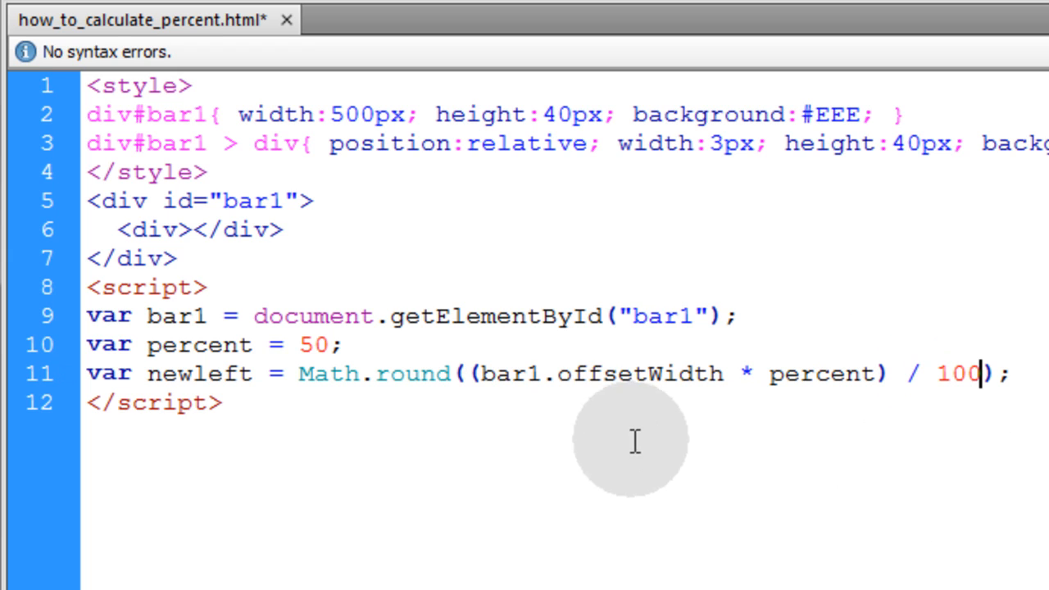
{"action": "double_click", "coordinate": [642, 374]}
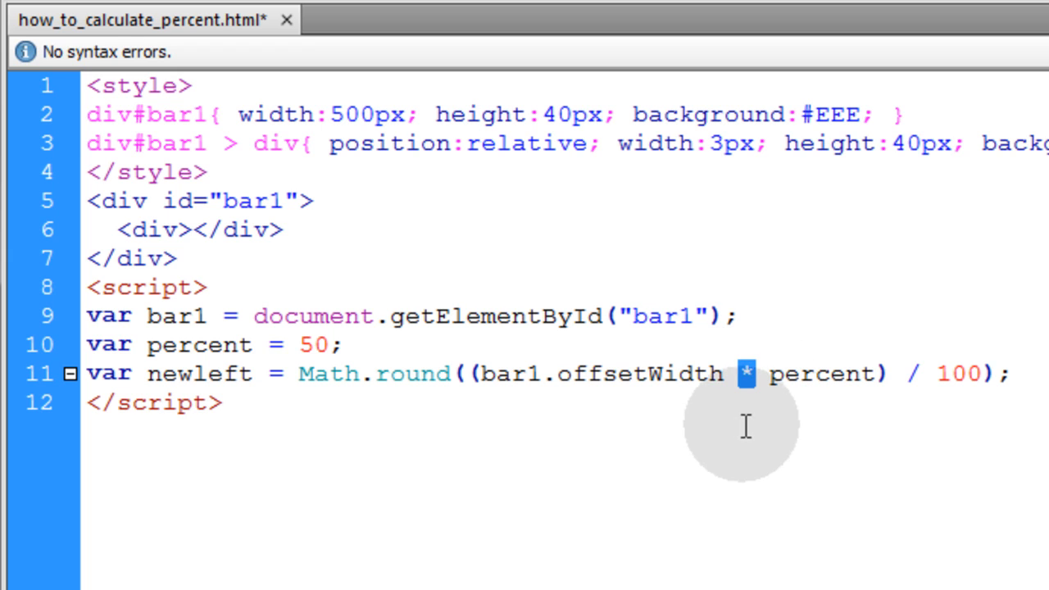
{"action": "double_click", "coordinate": [821, 374]}
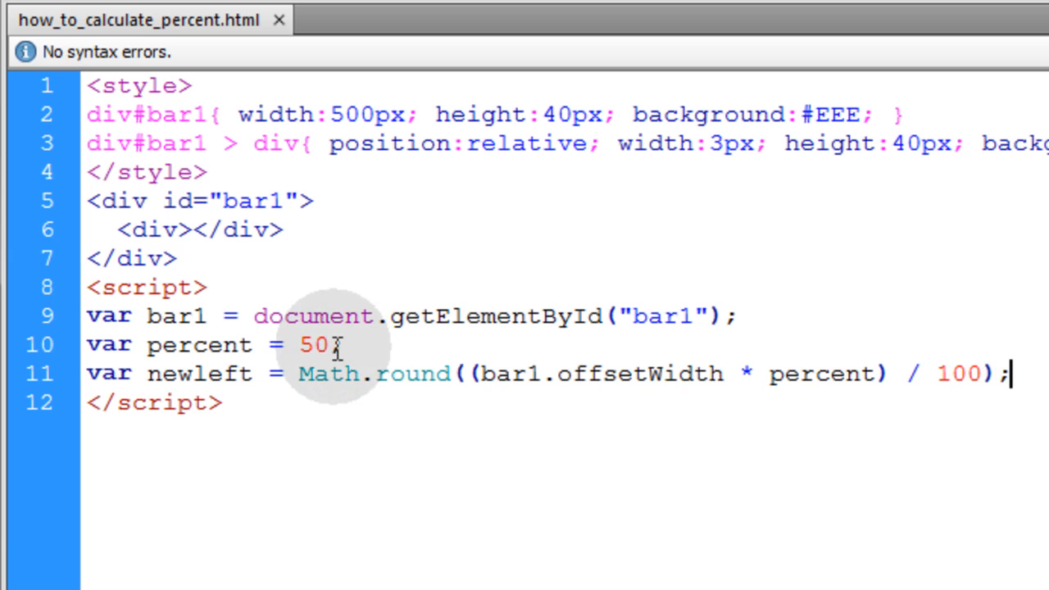
{"action": "double_click", "coordinate": [314, 345]}
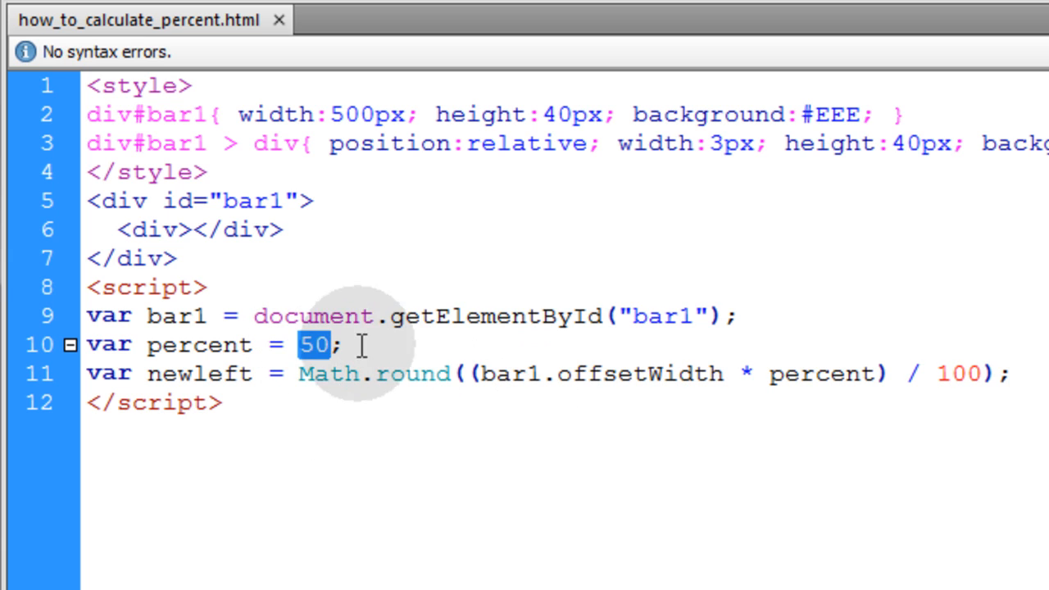
{"action": "left_click", "coordinate": [1011, 372]}
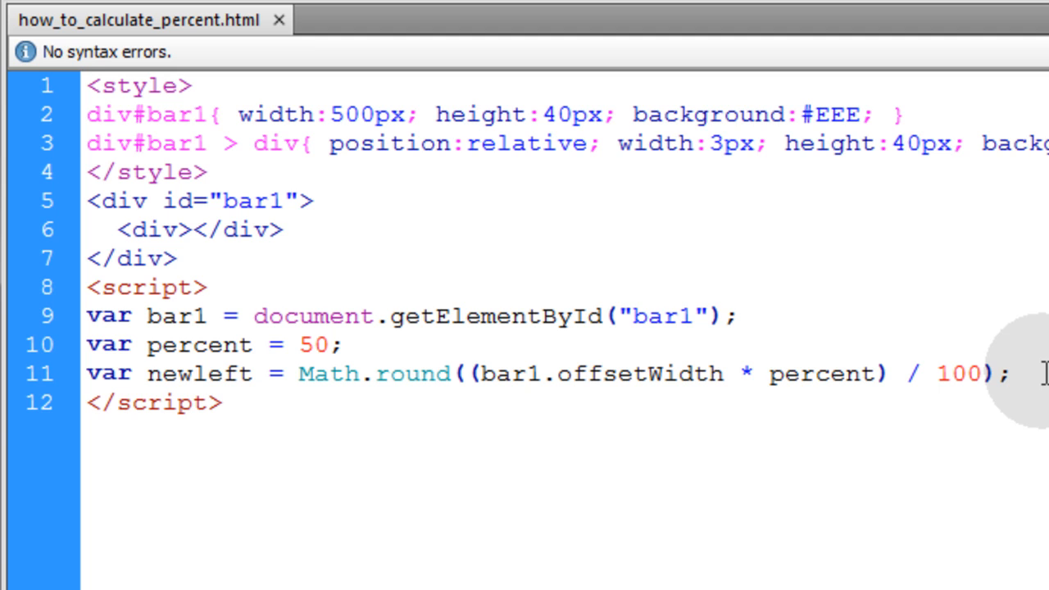
{"action": "key", "text": "Enter"}
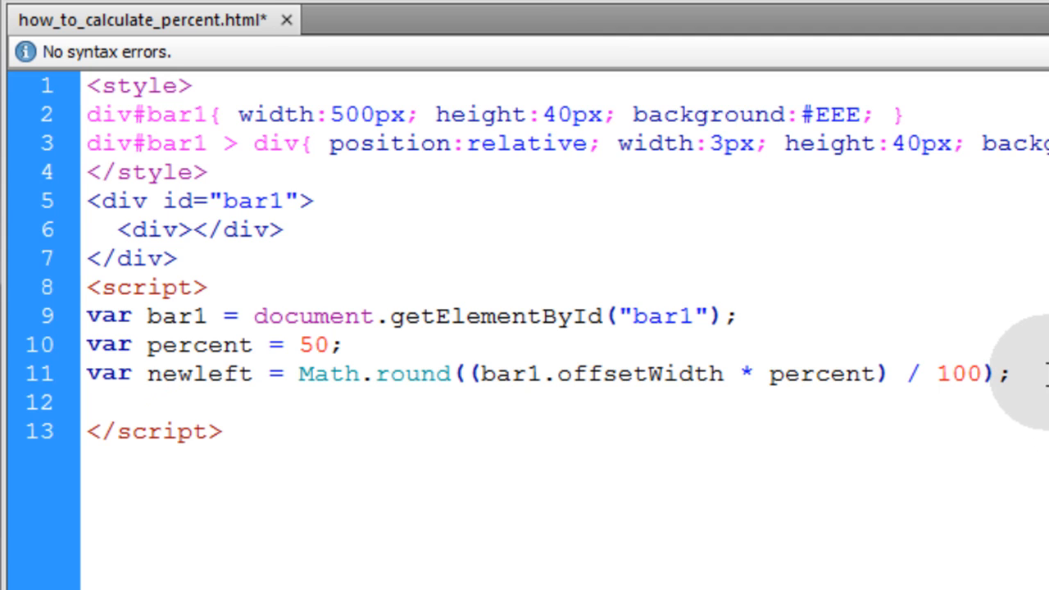
Set bar1.children[0].style.left to newleft+"px" on line 12
{"action": "type", "text": "bar1.children[0].style.left = newleft+\"px\";"}
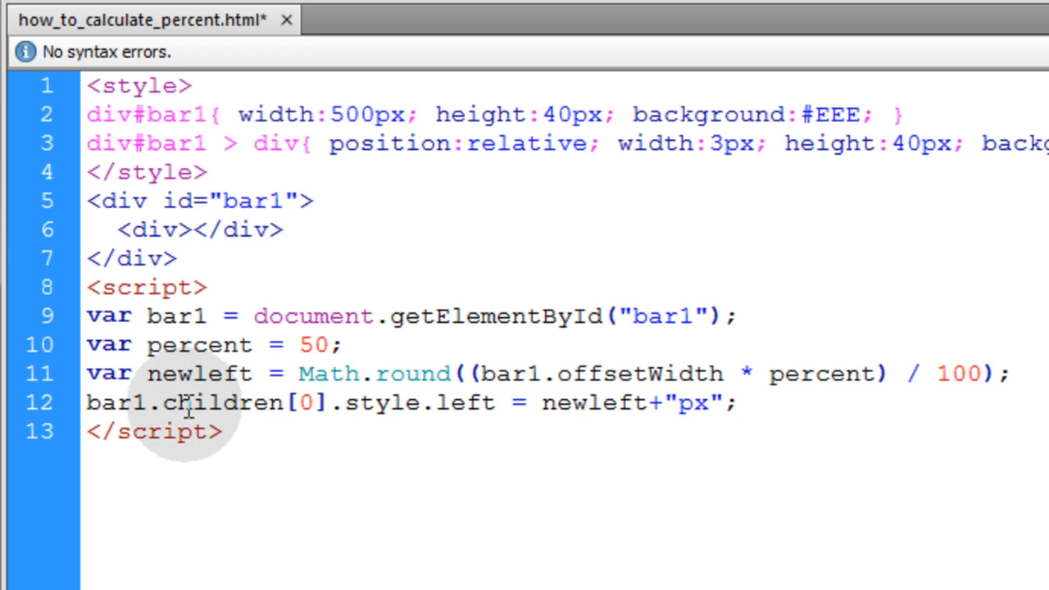
{"action": "double_click", "coordinate": [197, 403]}
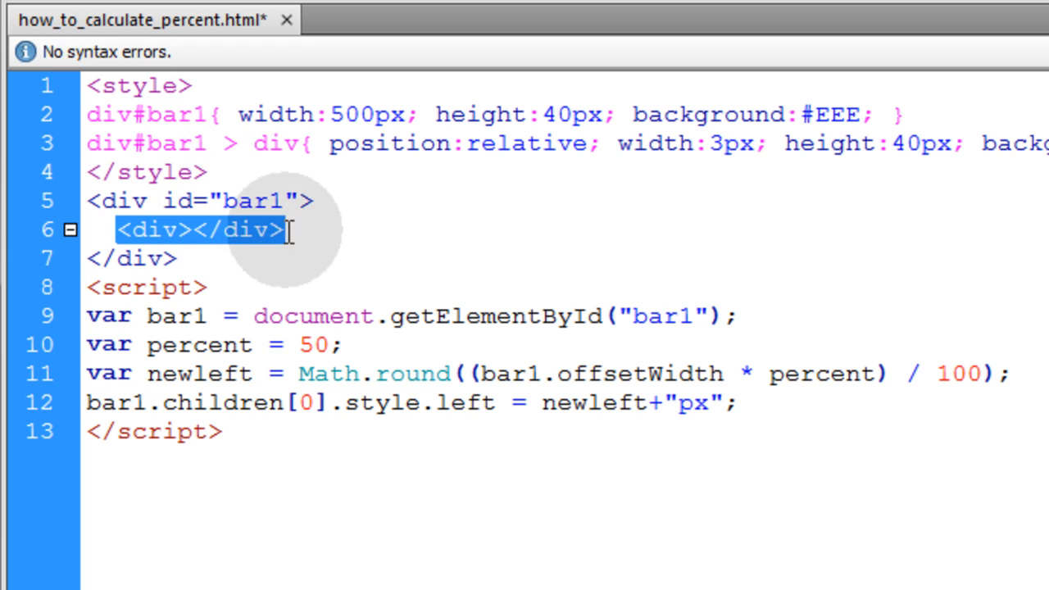
{"action": "mouse_move", "coordinate": [390, 403]}
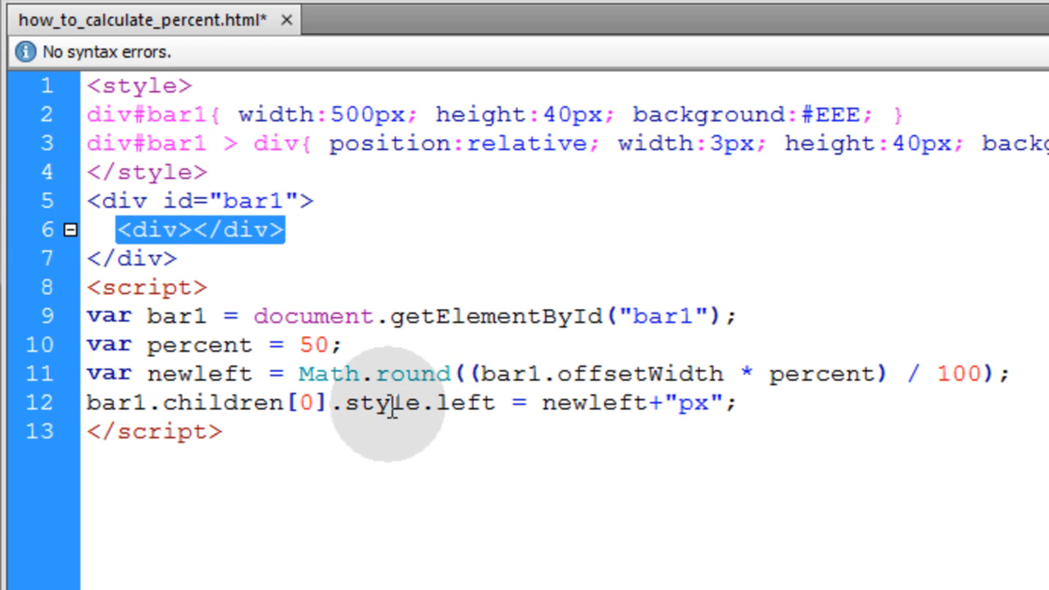
{"action": "double_click", "coordinate": [398, 402]}
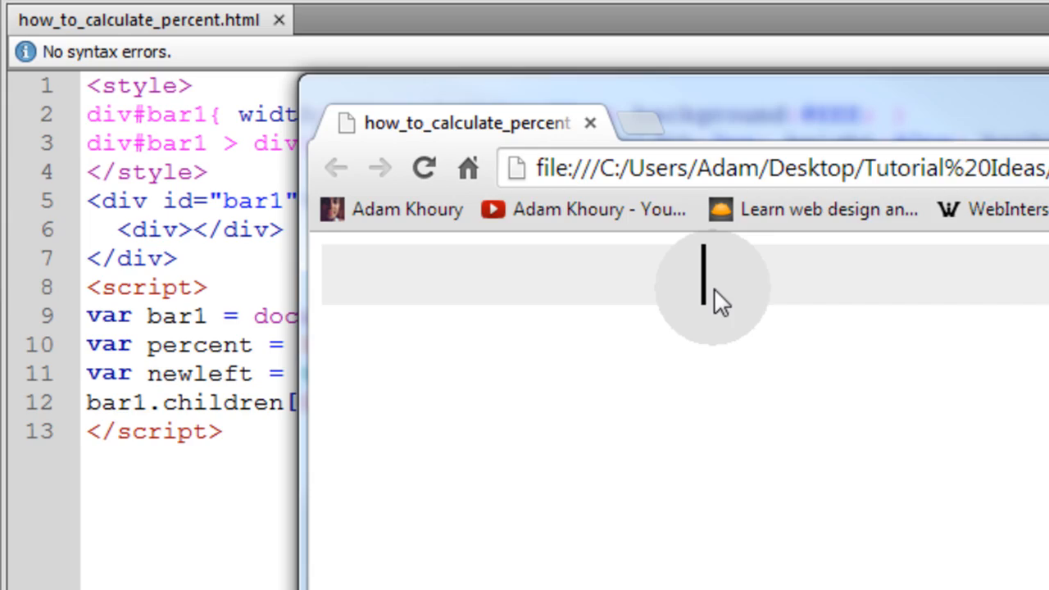
{"action": "mouse_move", "coordinate": [993, 100]}
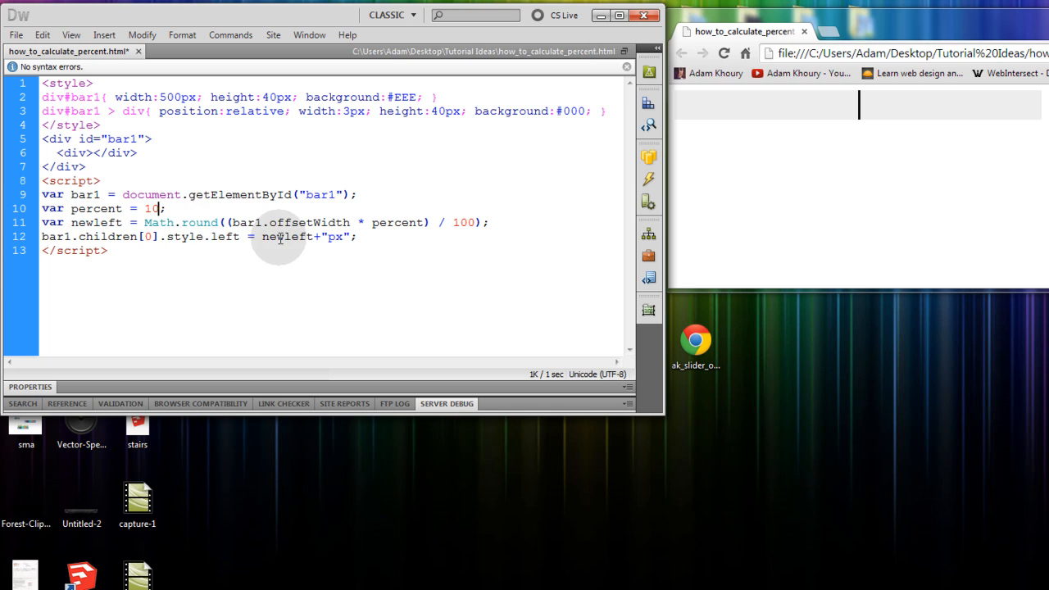
Try percent at 25, 100 and 0, reloading Chrome, then set bar width 200
{"action": "left_click", "coordinate": [726, 57]}
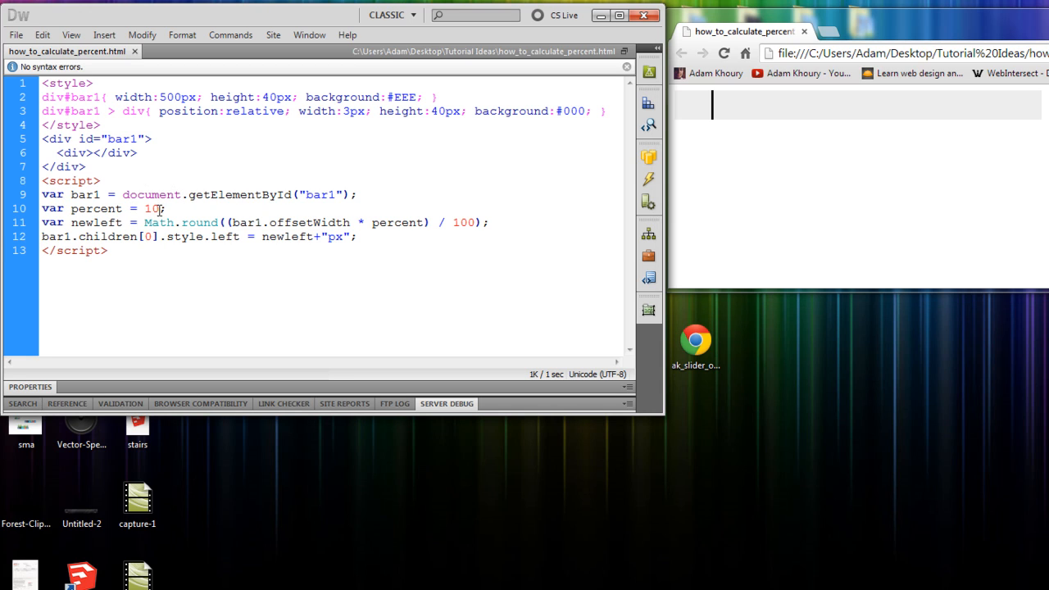
{"action": "double_click", "coordinate": [151, 208]}
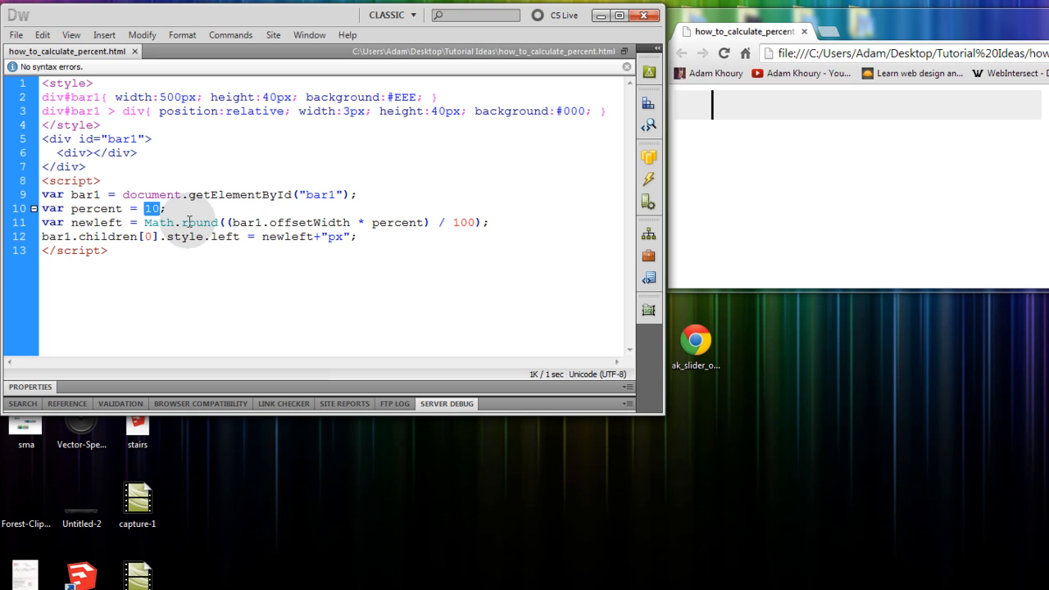
{"action": "type", "text": "25"}
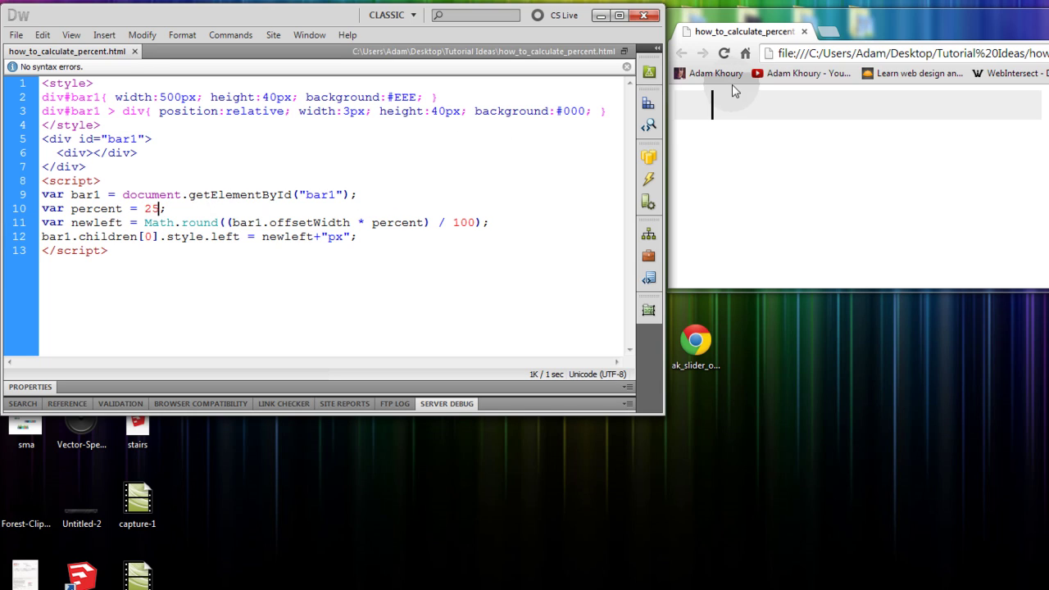
{"action": "type", "text": "100"}
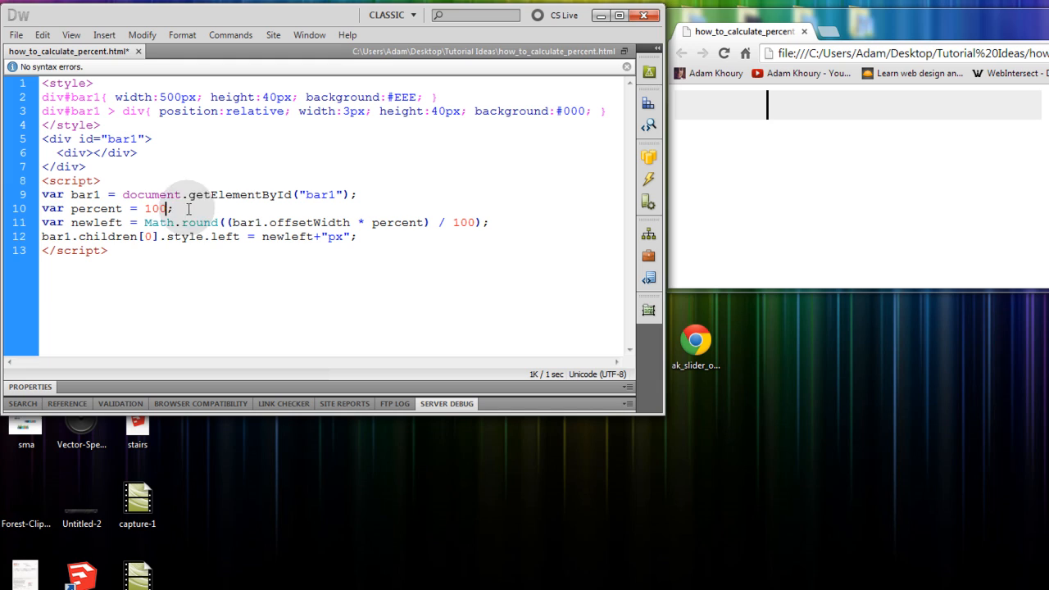
{"action": "type", "text": "0"}
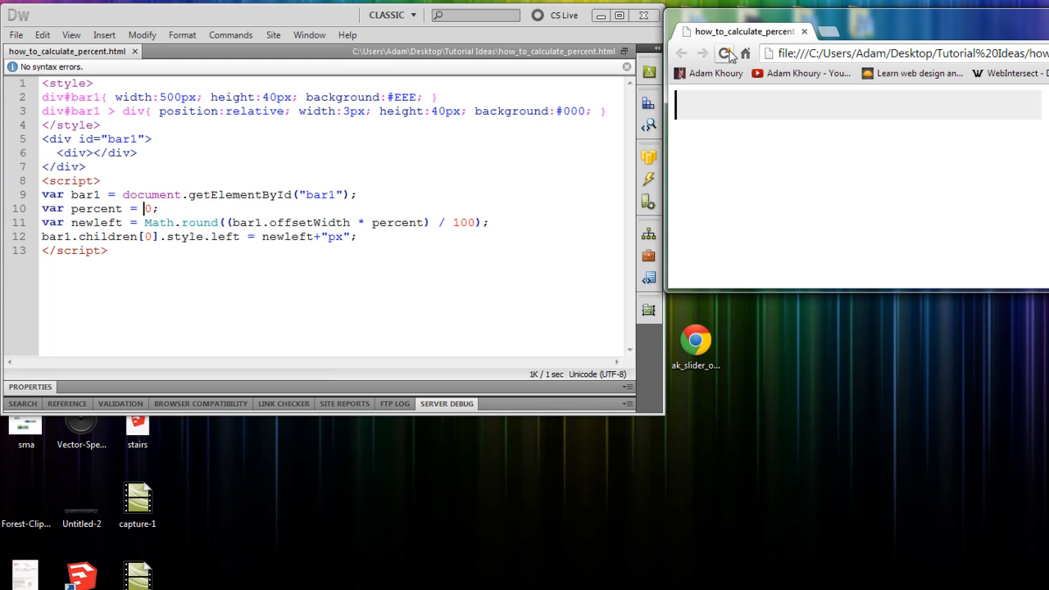
{"action": "left_click", "coordinate": [729, 55]}
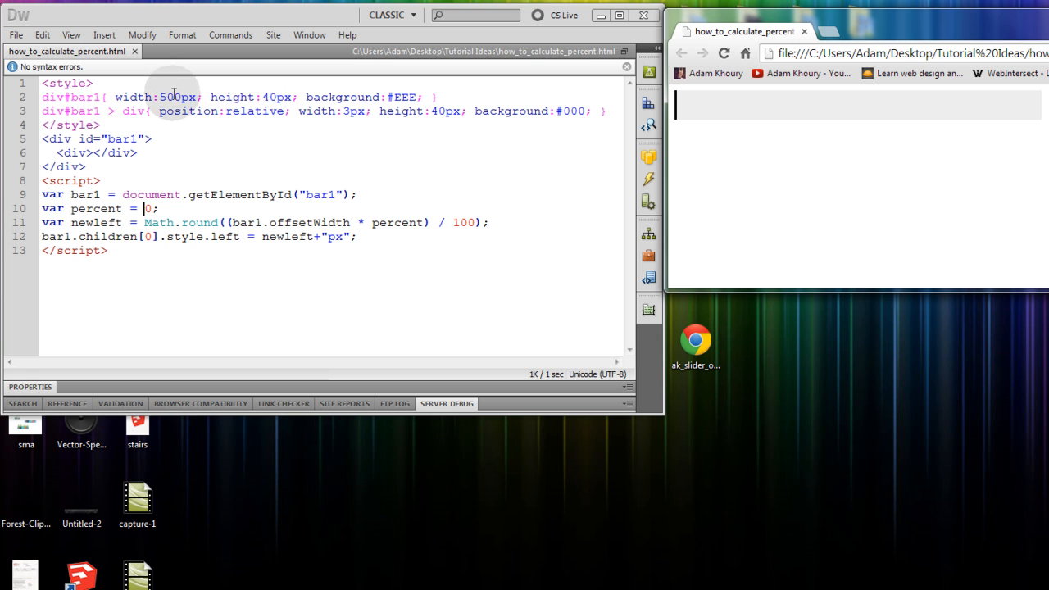
{"action": "type", "text": "200"}
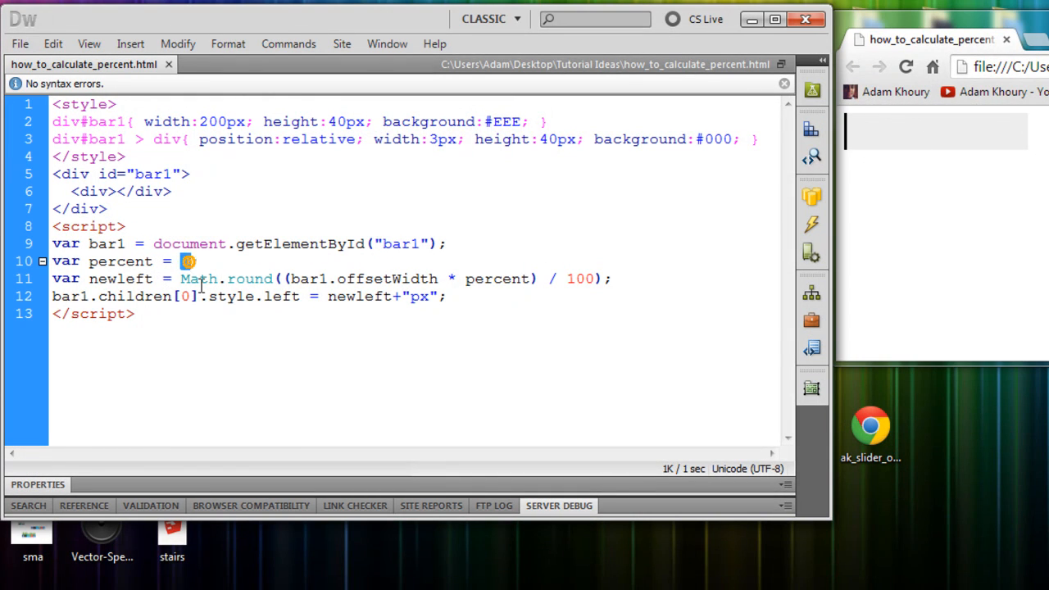
Set percent back to 50 for the 200px bar with 20px sliver
{"action": "type", "text": "50"}
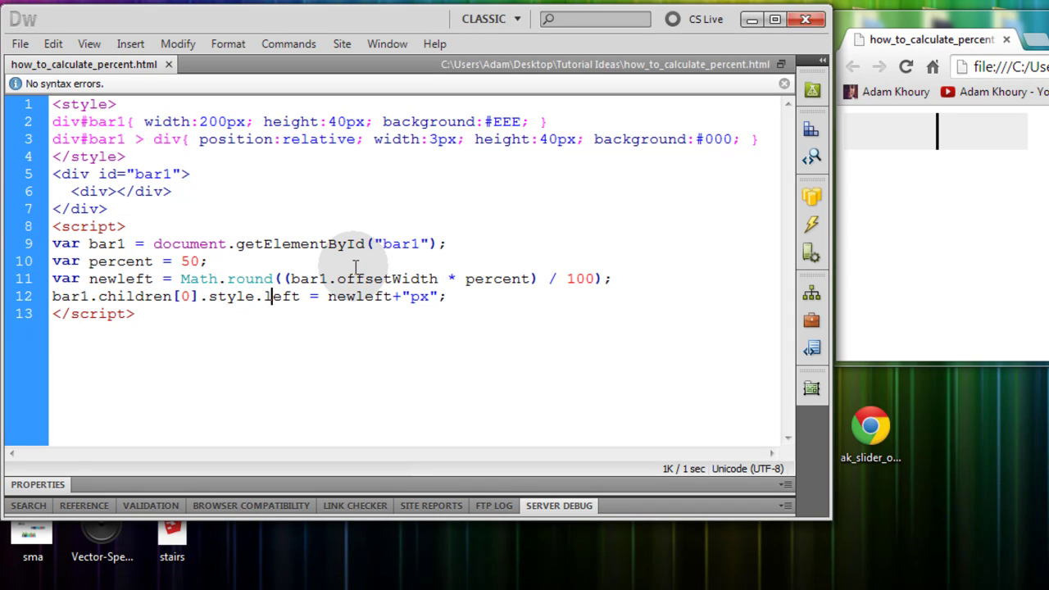
{"action": "mouse_move", "coordinate": [410, 279]}
{"action": "type", "text": "20"}
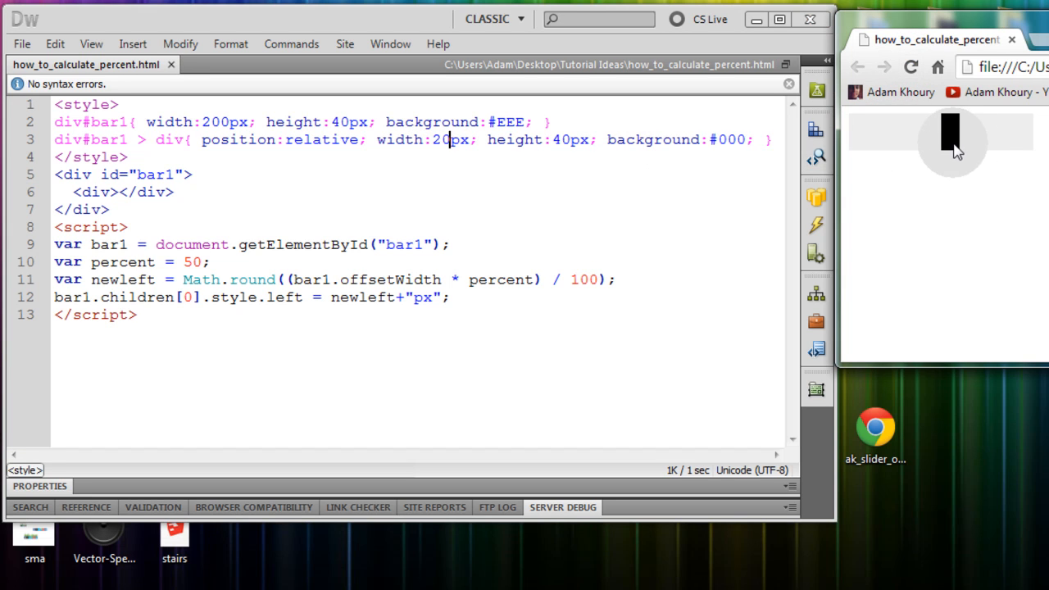
{"action": "mouse_move", "coordinate": [943, 154]}
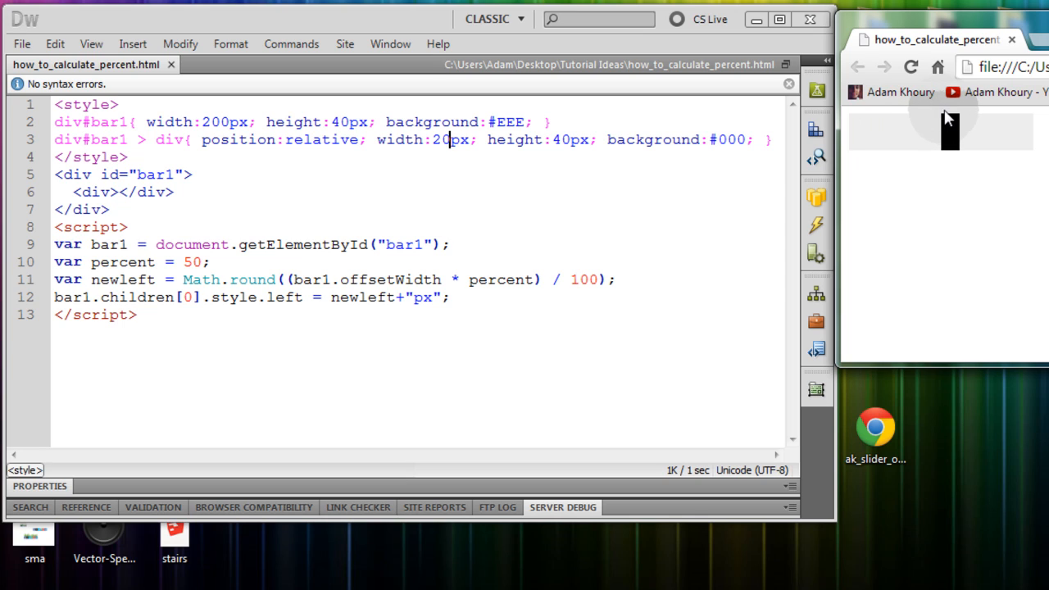
{"action": "mouse_move", "coordinate": [949, 147]}
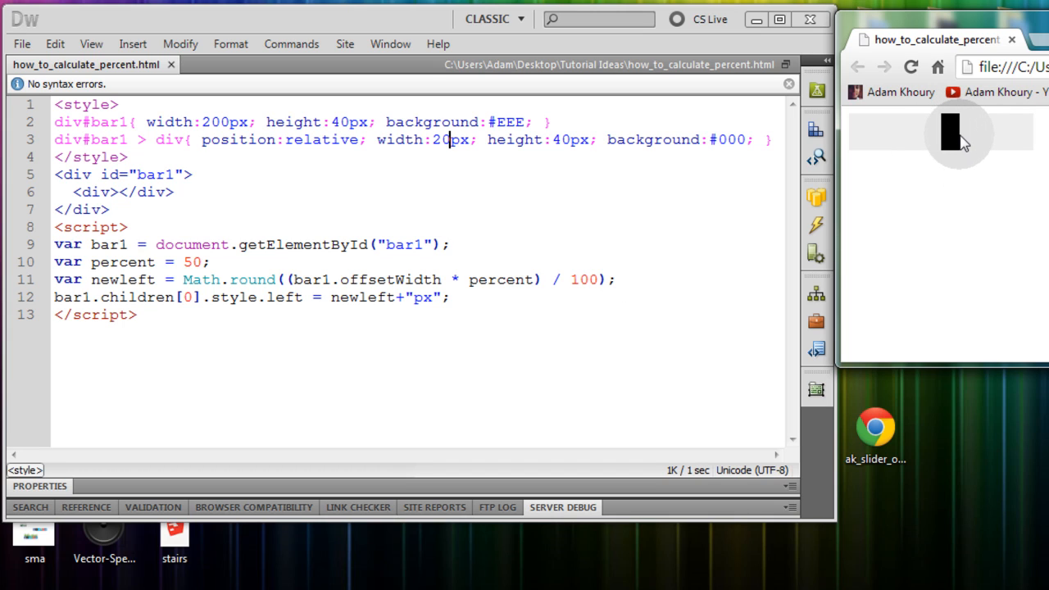
Subtract bar1.children[0].offsetWidth/2 from newleft on line 12 and reload Chrome
{"action": "left_click", "coordinate": [915, 65]}
{"action": "type", "text": " - "}
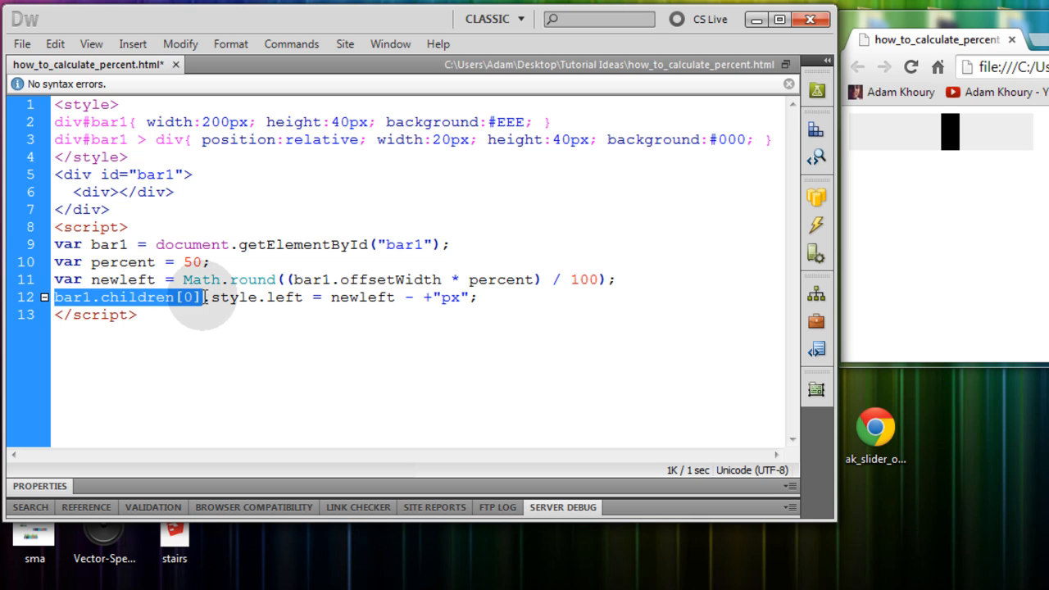
{"action": "type", "text": "bar1.children[0].offsetWidth/2"}
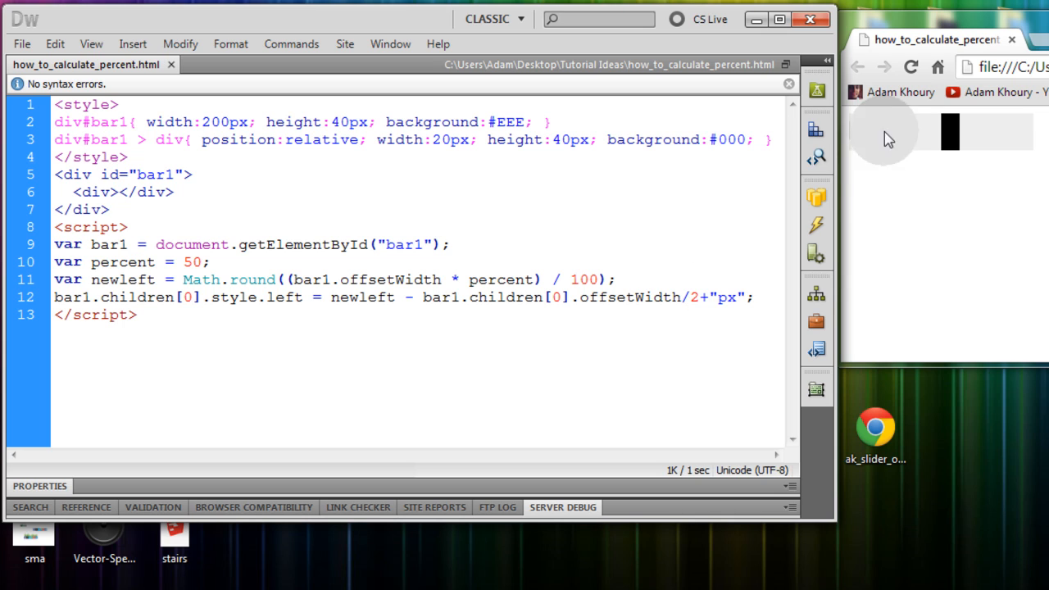
{"action": "left_click", "coordinate": [911, 67]}
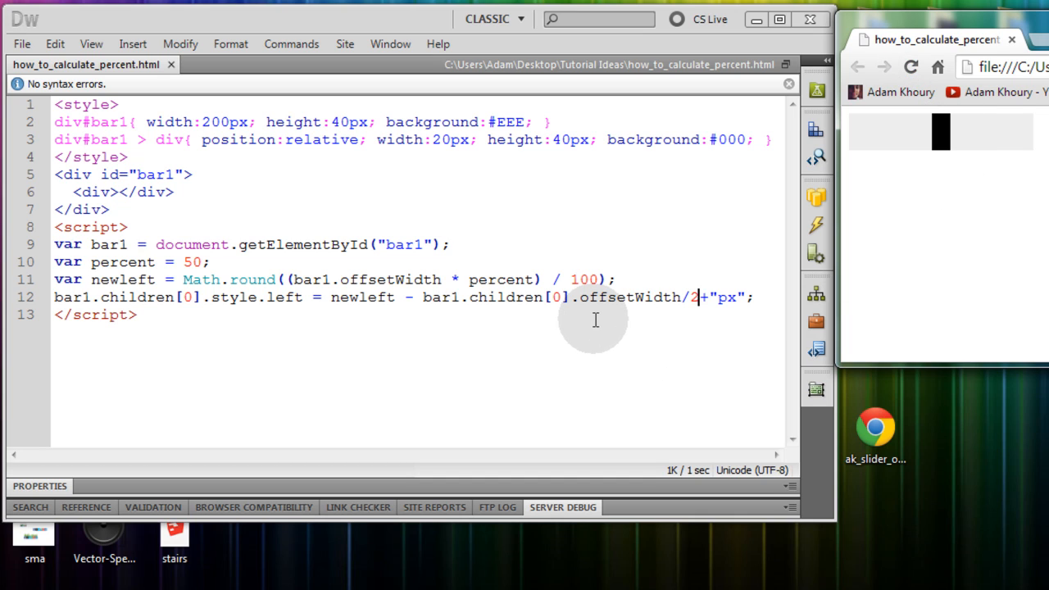
{"action": "mouse_move", "coordinate": [650, 299]}
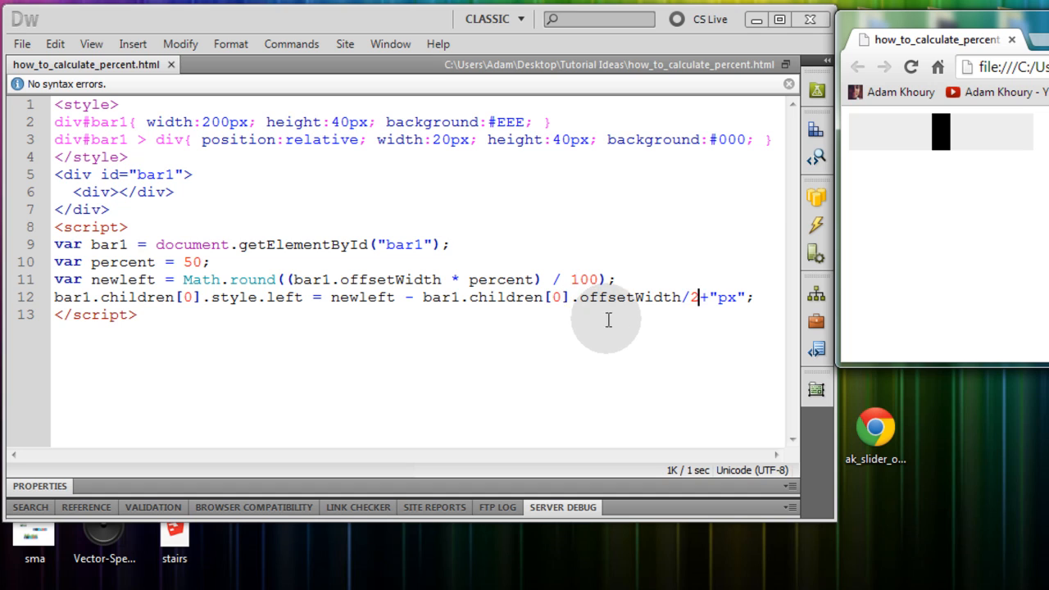
{"action": "mouse_move", "coordinate": [946, 199]}
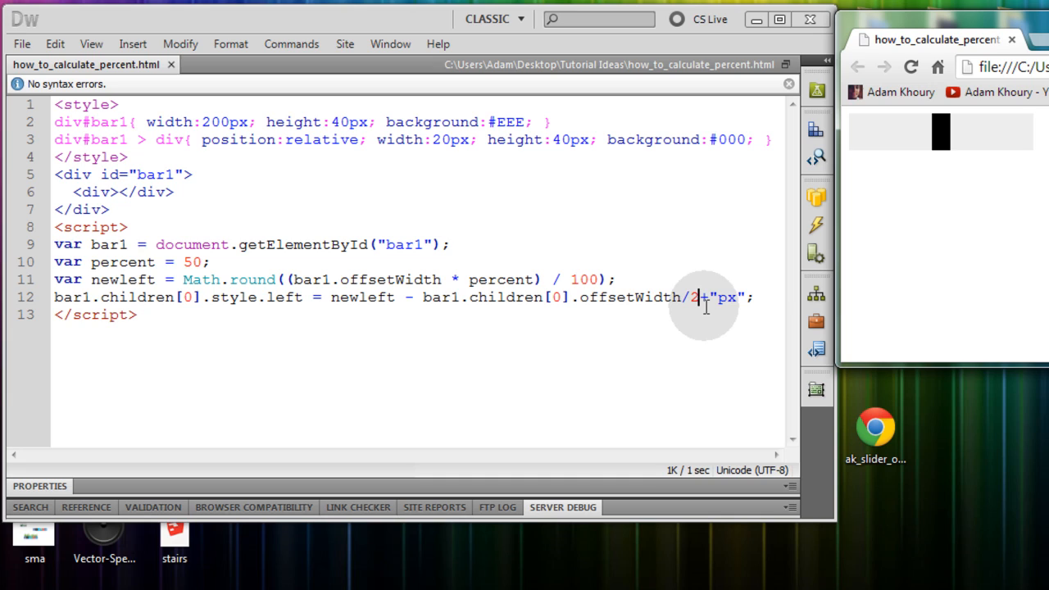
{"action": "mouse_move", "coordinate": [698, 327]}
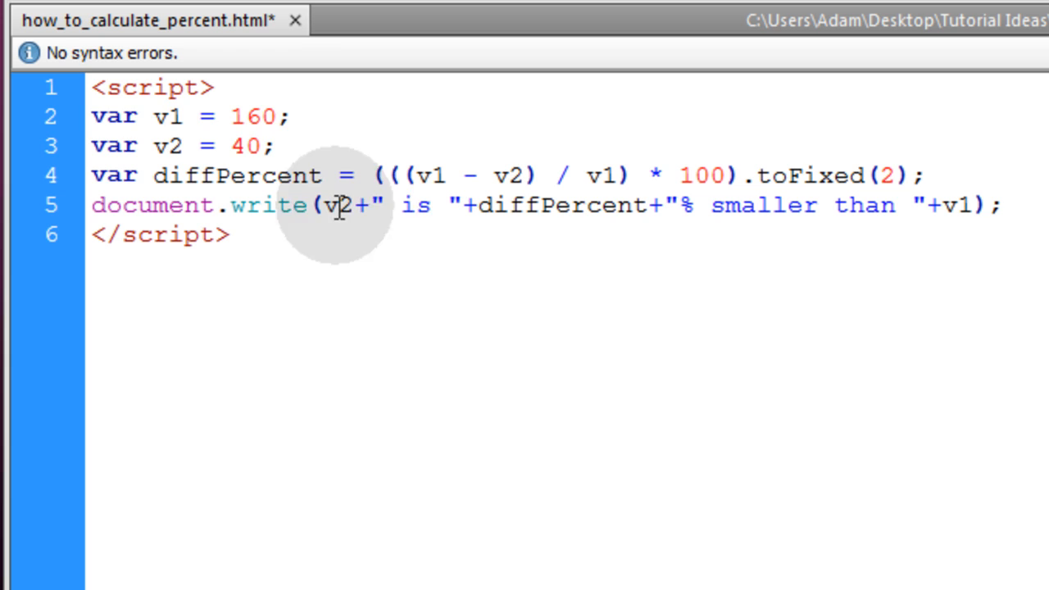
Change v2 to 80 and reload Chrome to check the percent result
{"action": "double_click", "coordinate": [168, 117]}
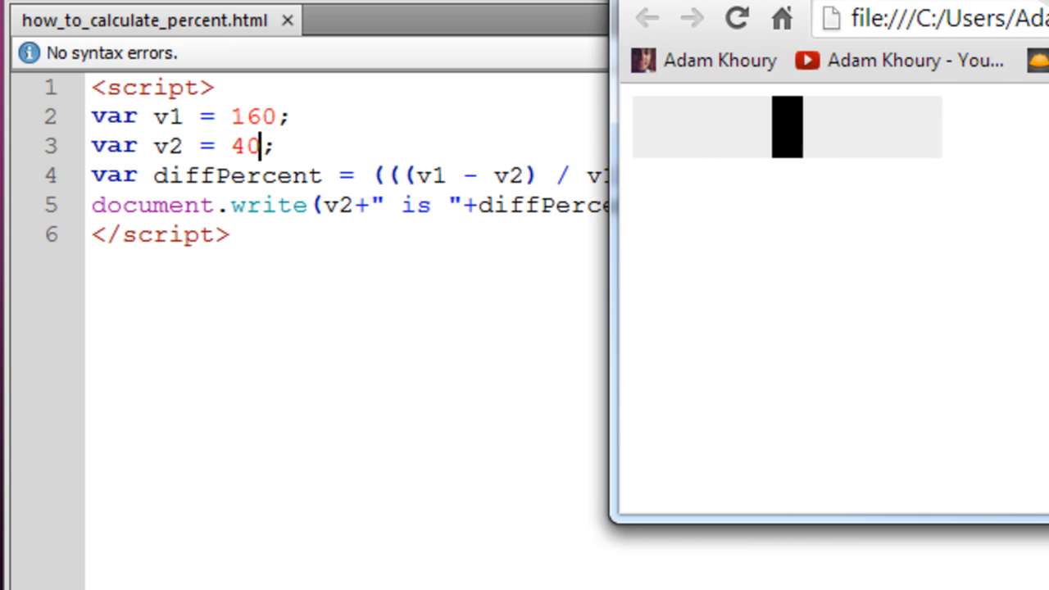
{"action": "left_click", "coordinate": [742, 20]}
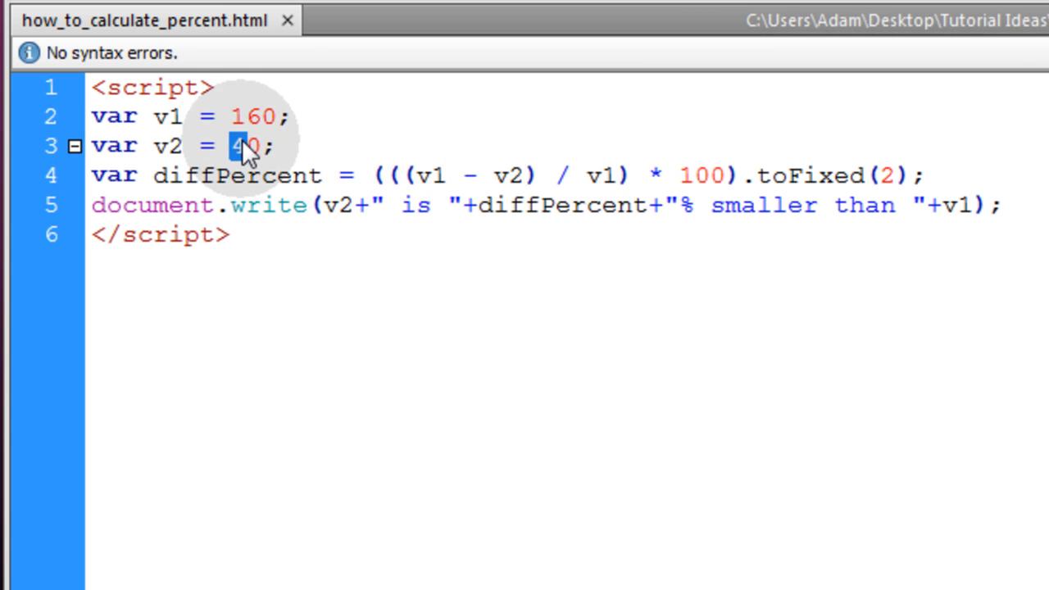
{"action": "type", "text": "8"}
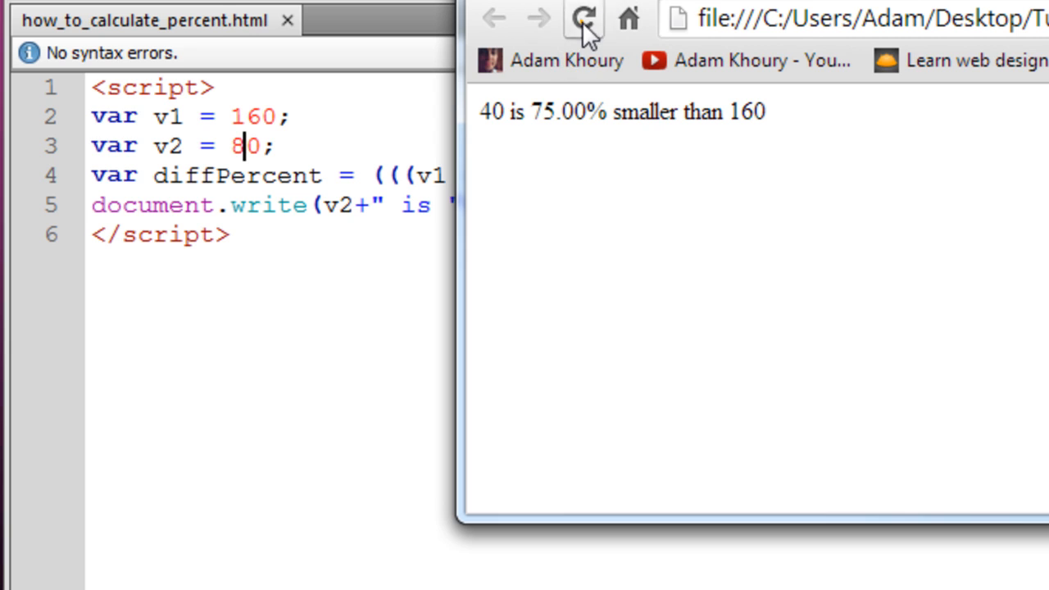
{"action": "left_click", "coordinate": [585, 18]}
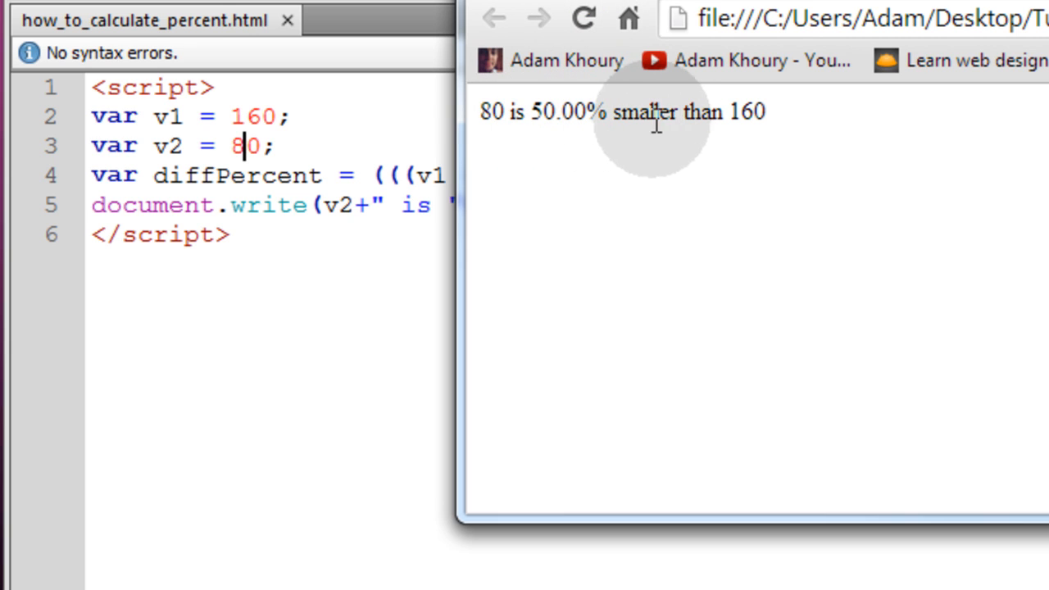
Set v1 to 153 and v2 to 79, giving 48.37% smaller
{"action": "double_click", "coordinate": [749, 112]}
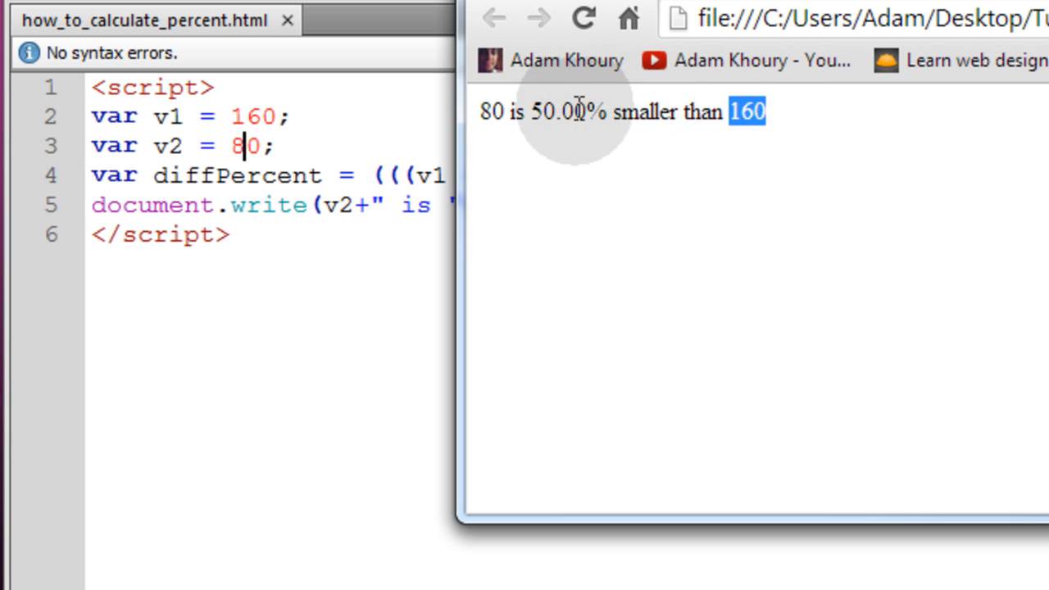
{"action": "mouse_move", "coordinate": [704, 120]}
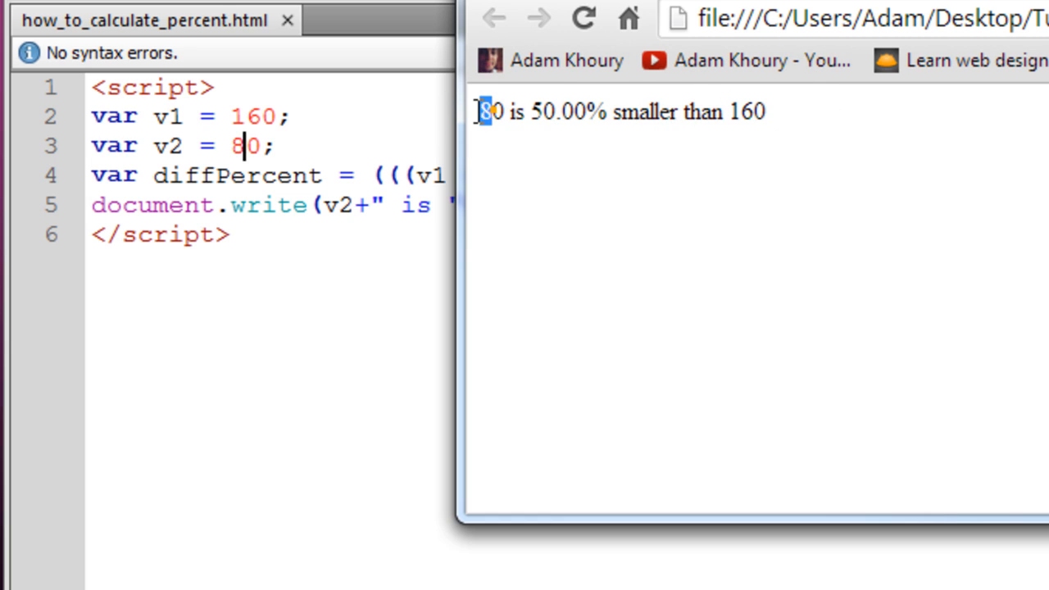
{"action": "double_click", "coordinate": [747, 112]}
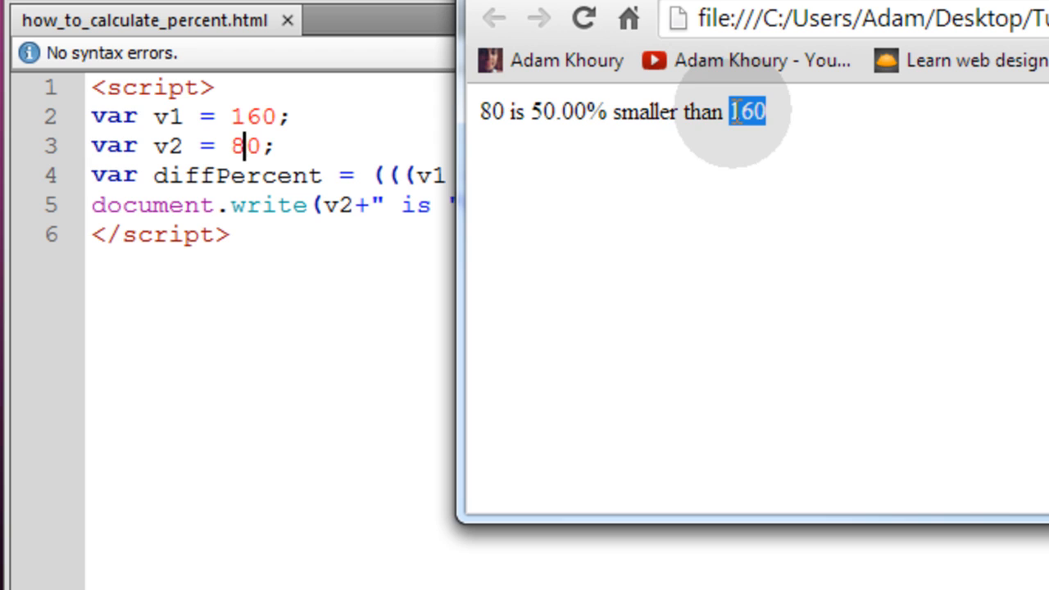
{"action": "mouse_move", "coordinate": [677, 184]}
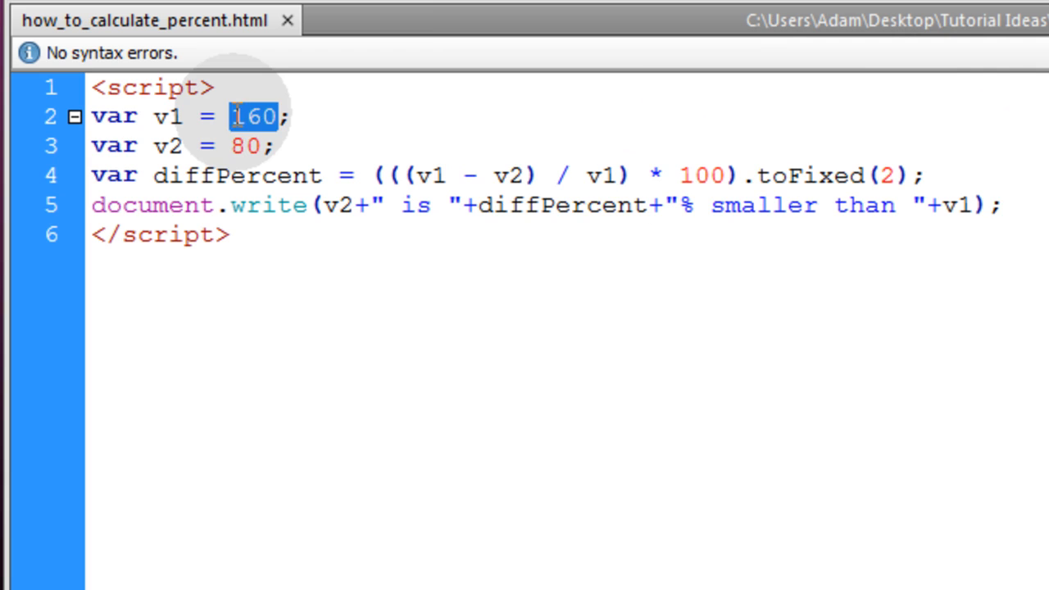
{"action": "type", "text": "1"}
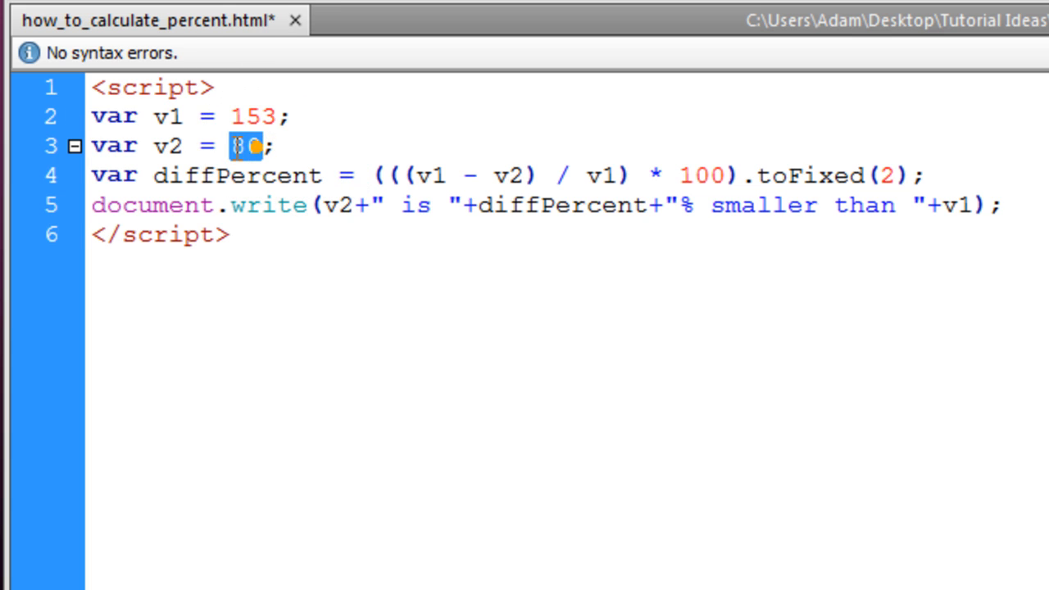
{"action": "type", "text": "79"}
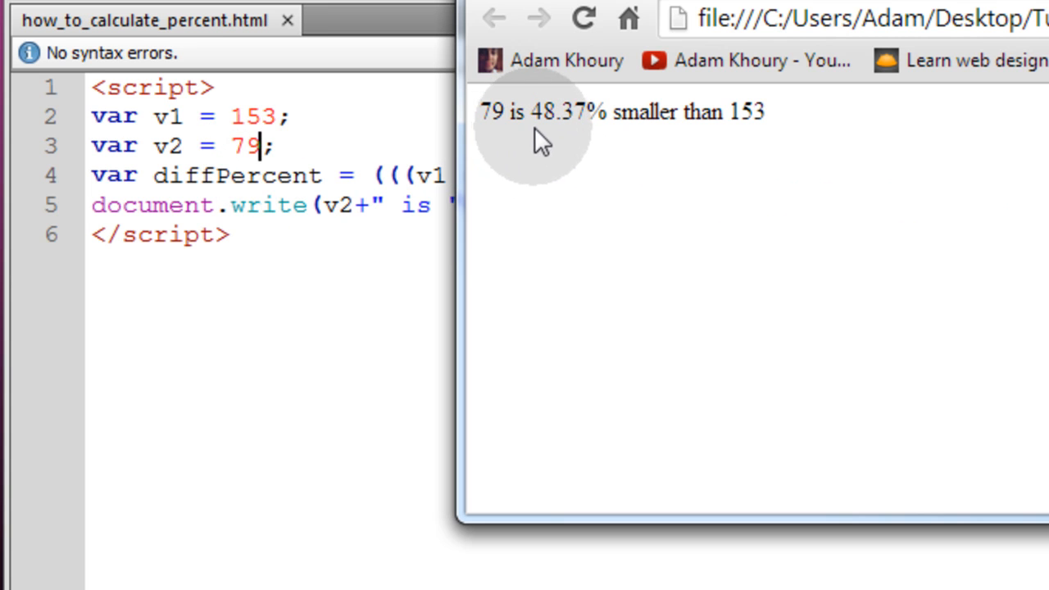
{"action": "mouse_move", "coordinate": [610, 152]}
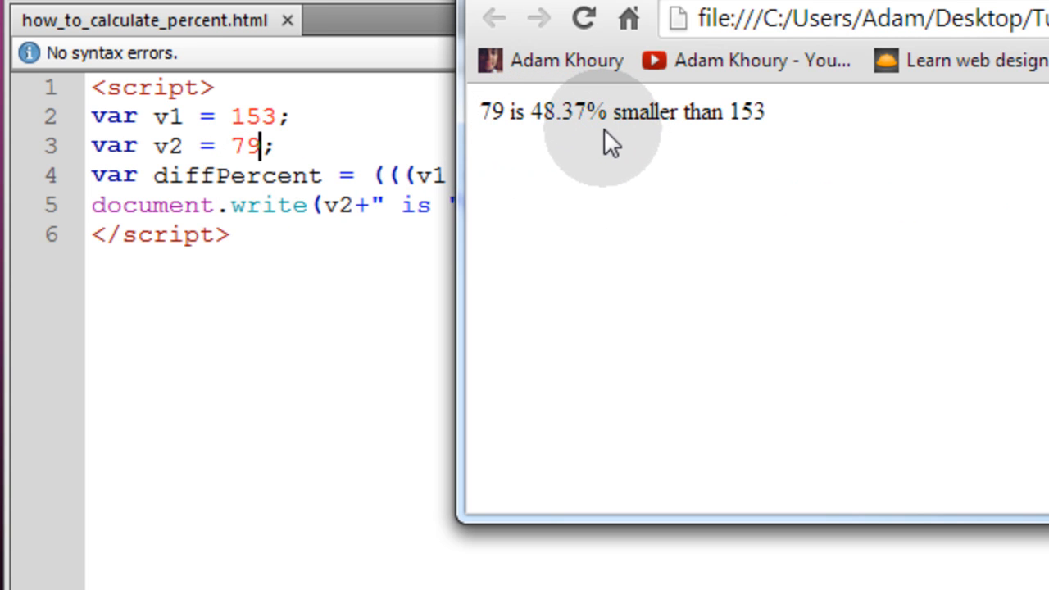
{"action": "double_click", "coordinate": [749, 112]}
{"action": "type", "text": "40"}
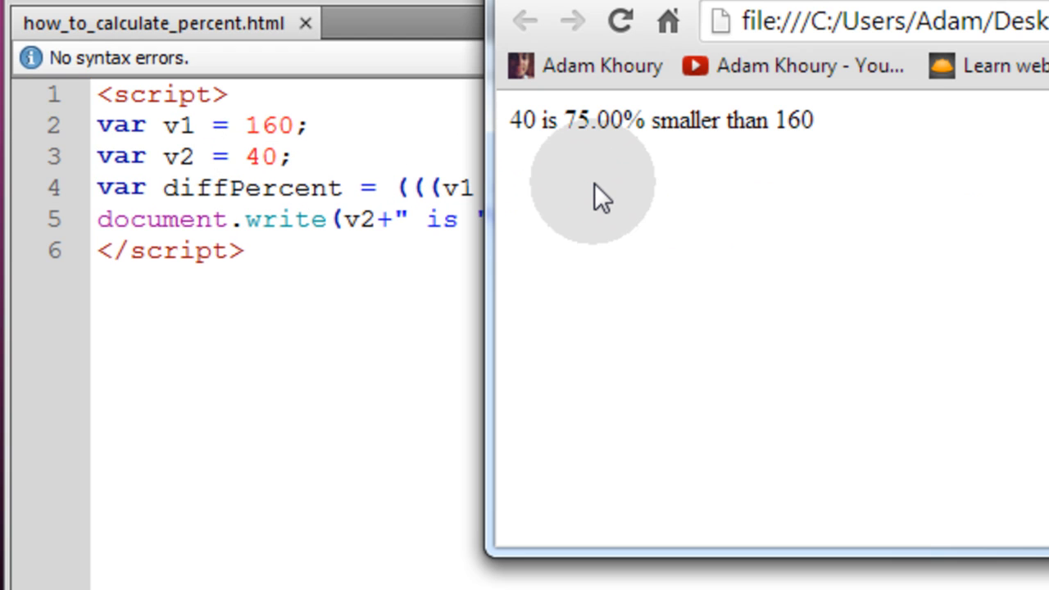
{"action": "mouse_move", "coordinate": [550, 137]}
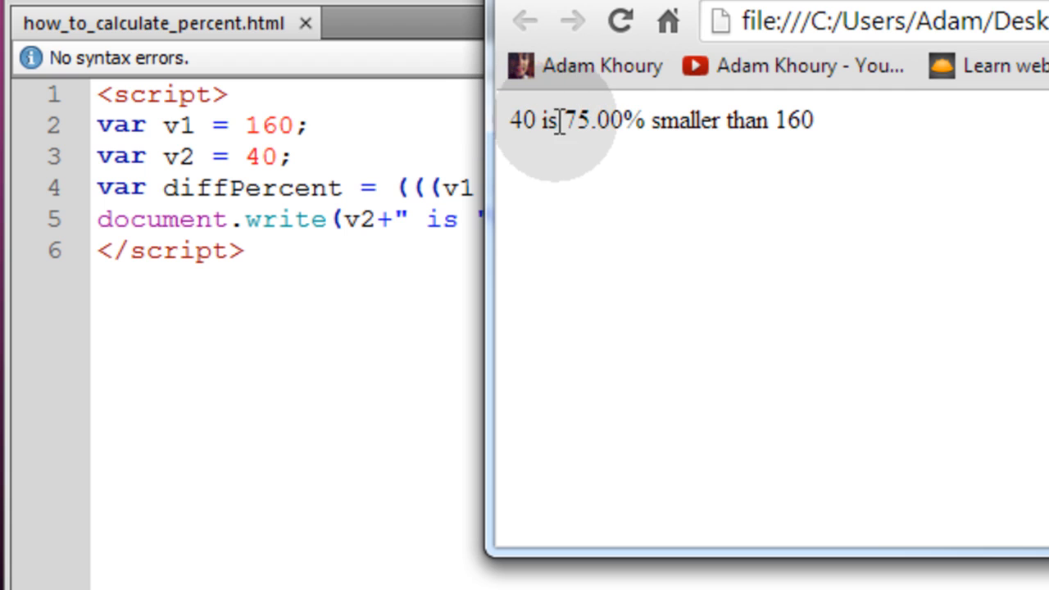
{"action": "mouse_move", "coordinate": [726, 139]}
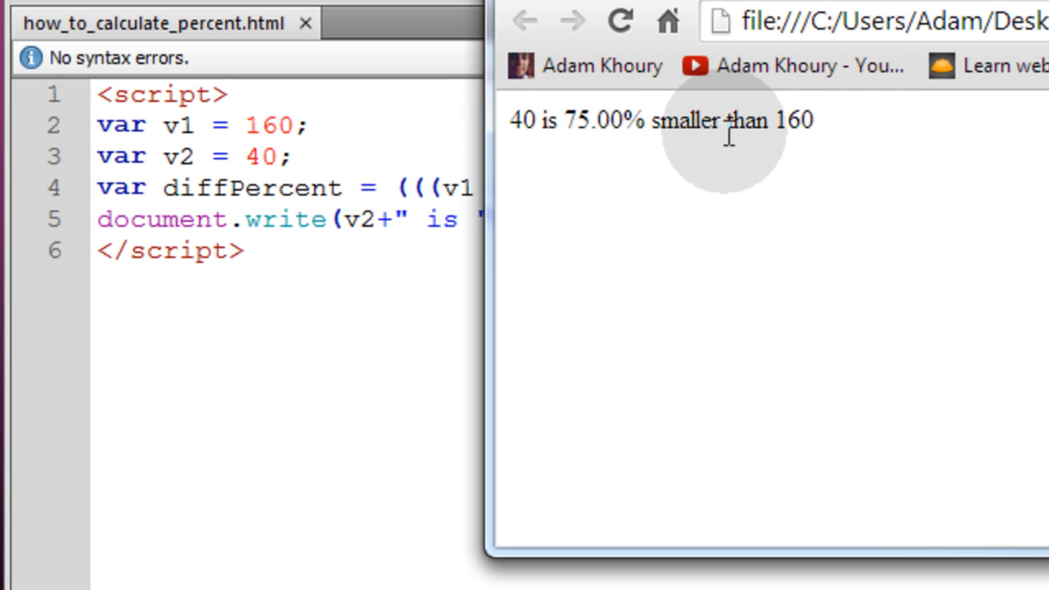
Rewrite diffPercent as ((v2 / v1) * 100).toFixed(2) with the text '% of '
{"action": "double_click", "coordinate": [793, 125]}
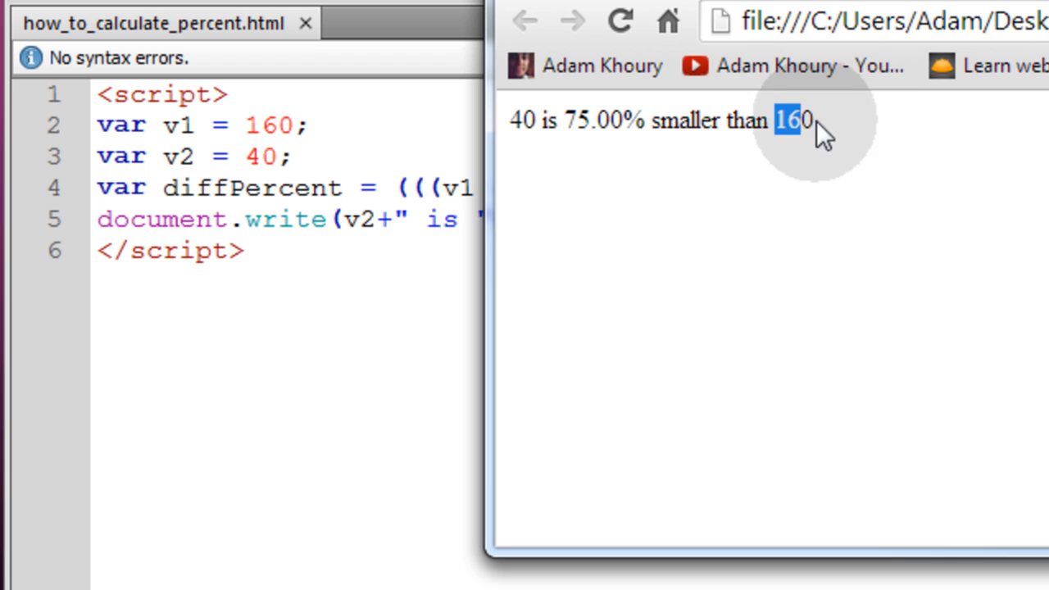
{"action": "double_click", "coordinate": [518, 125]}
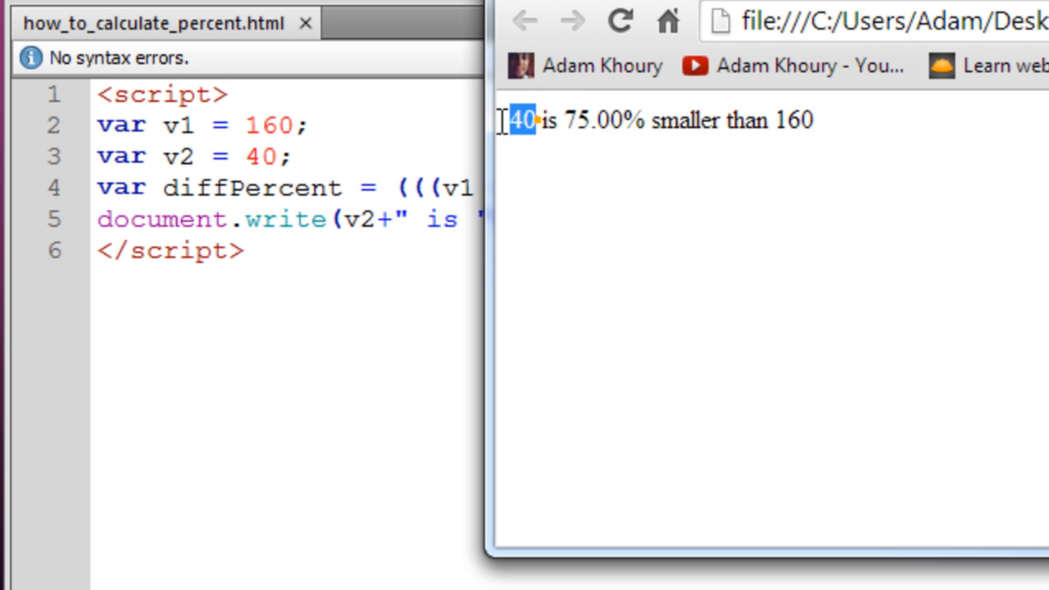
{"action": "mouse_move", "coordinate": [854, 143]}
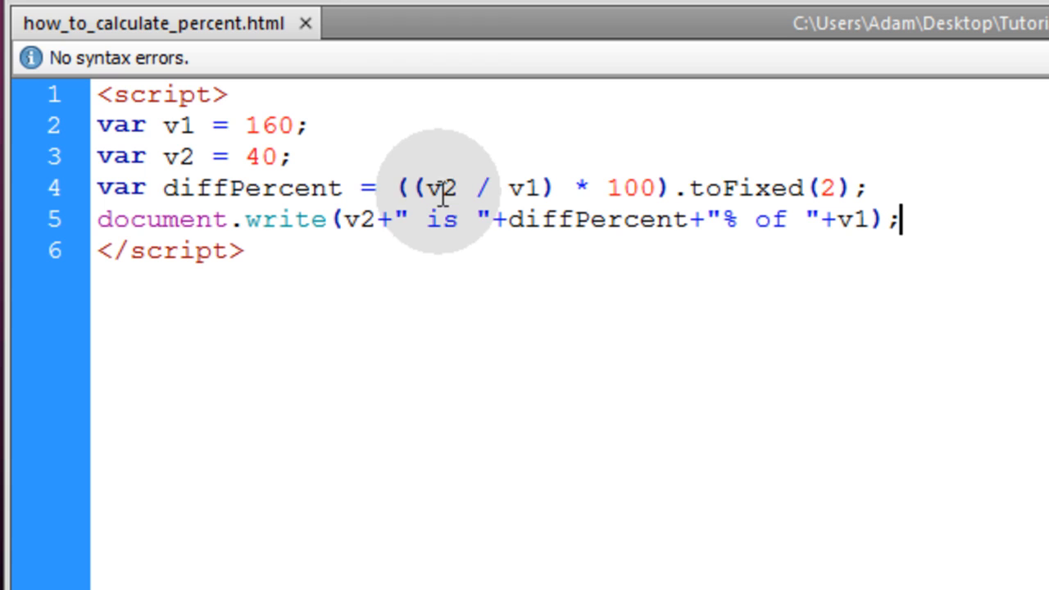
{"action": "double_click", "coordinate": [426, 188]}
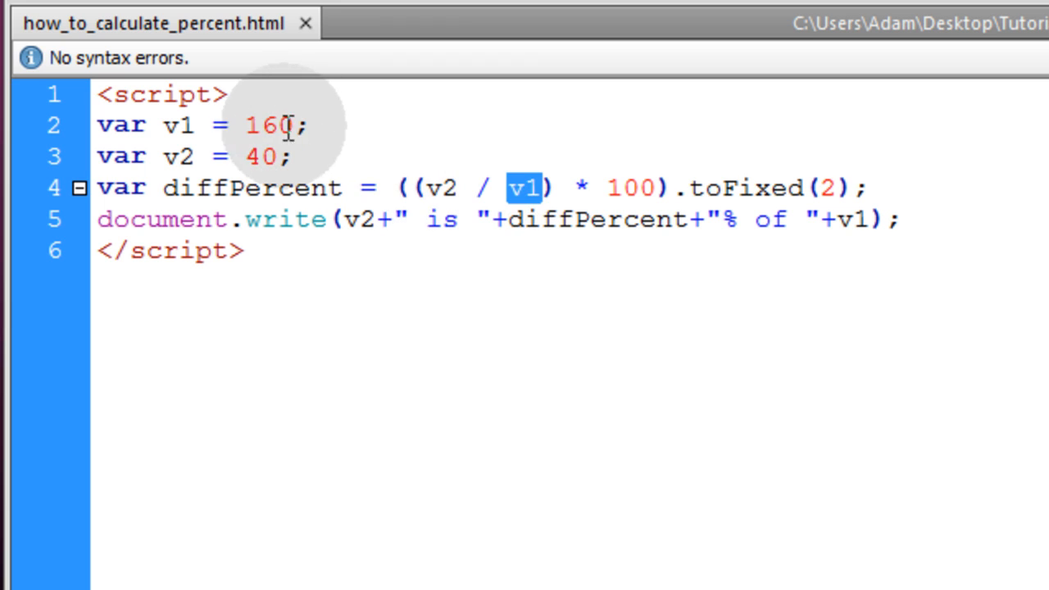
{"action": "left_click", "coordinate": [592, 190]}
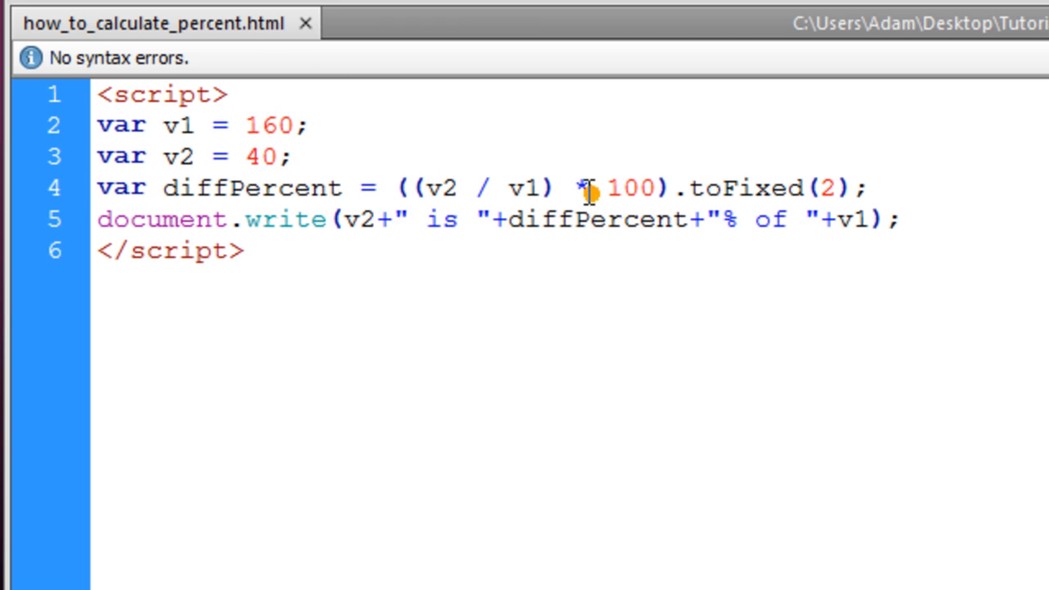
{"action": "double_click", "coordinate": [634, 185]}
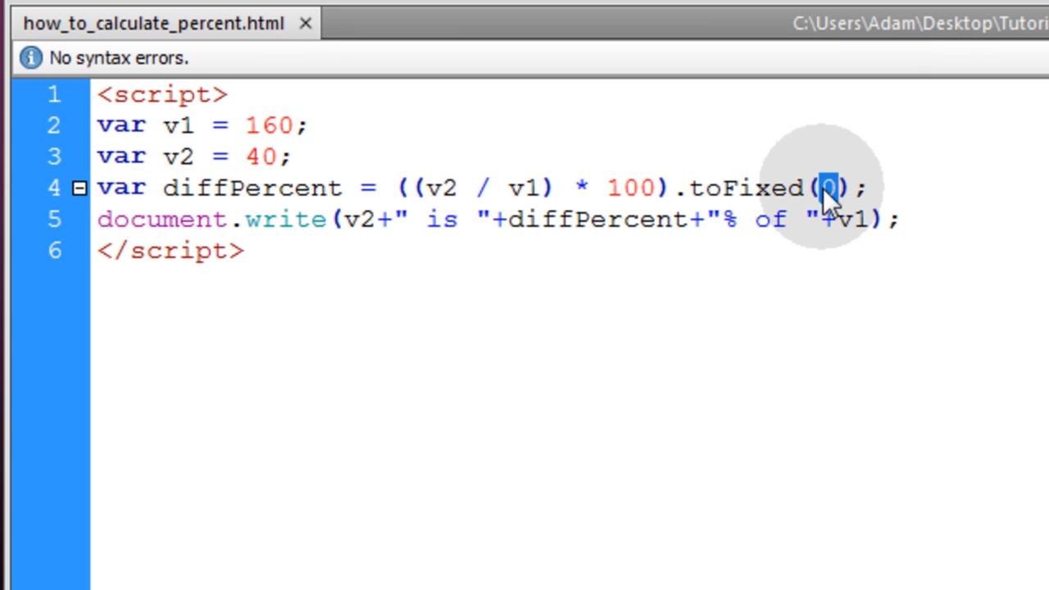
{"action": "type", "text": "2"}
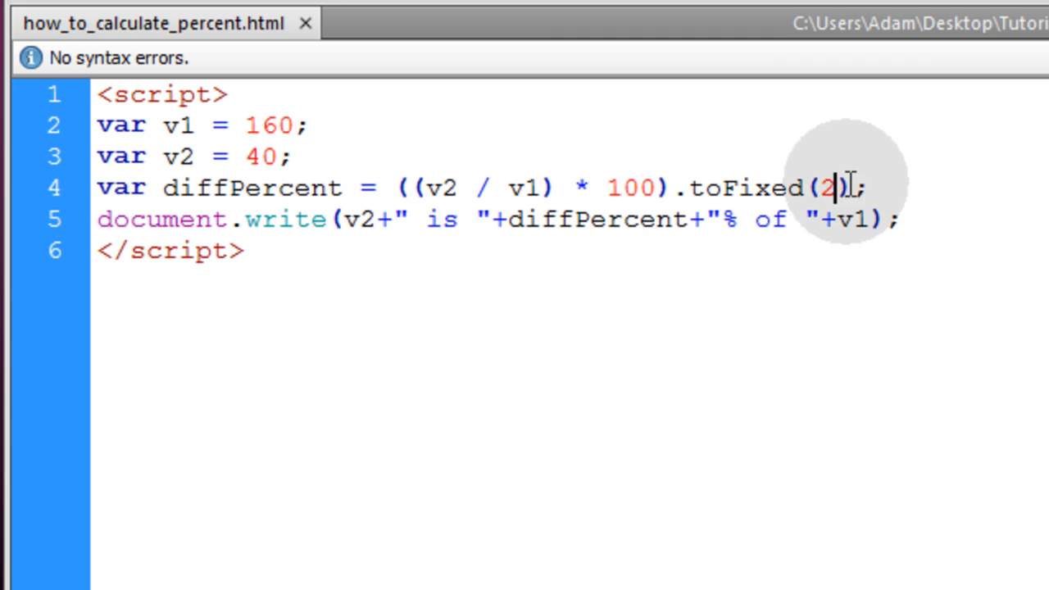
Set v1 to 253 and confirm 40 is 15.81% of 253
{"action": "double_click", "coordinate": [832, 187]}
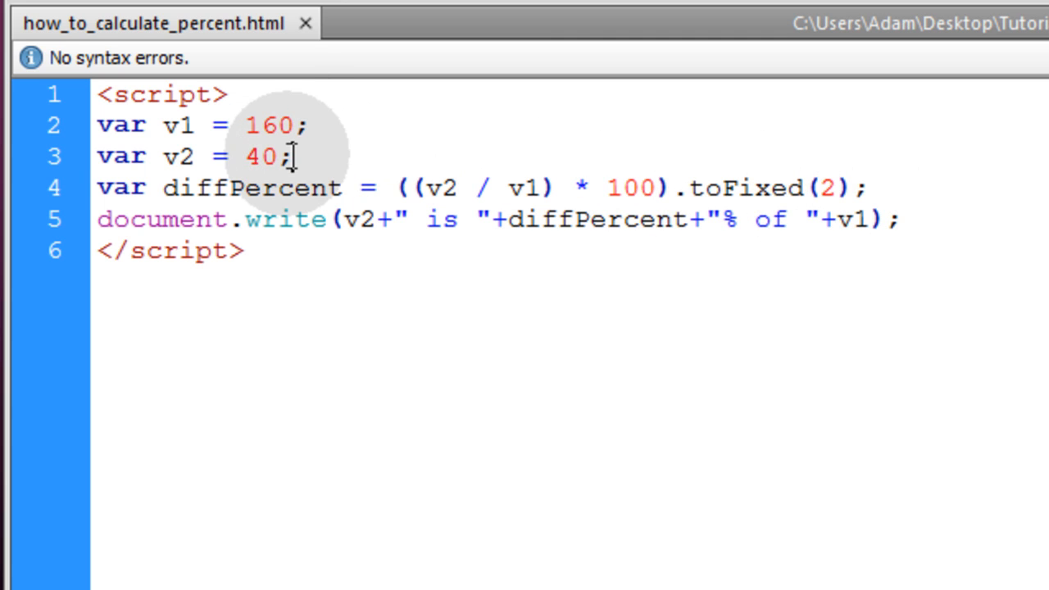
{"action": "type", "text": "253"}
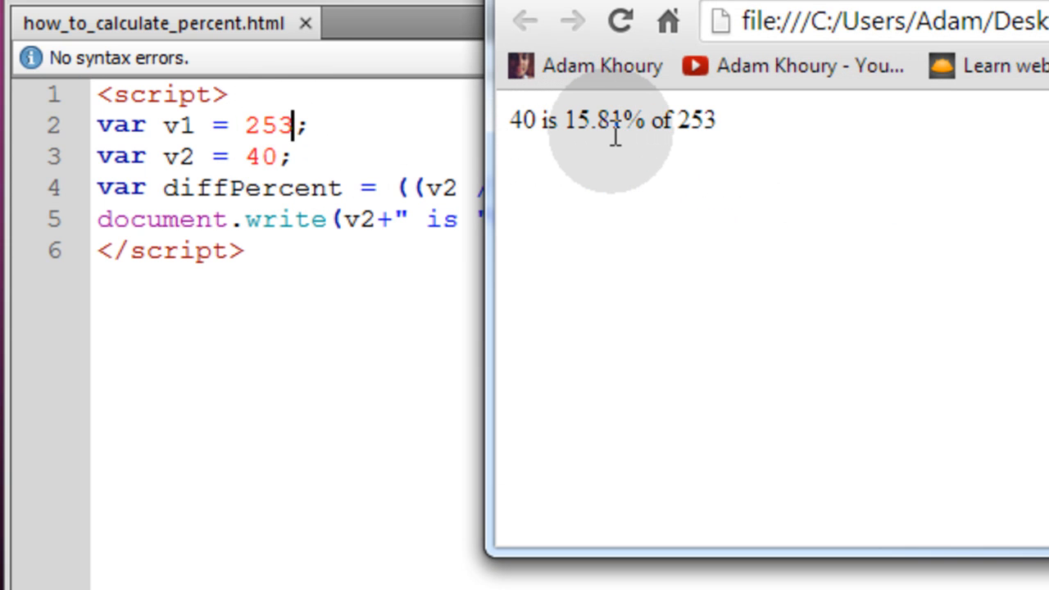
{"action": "double_click", "coordinate": [705, 121]}
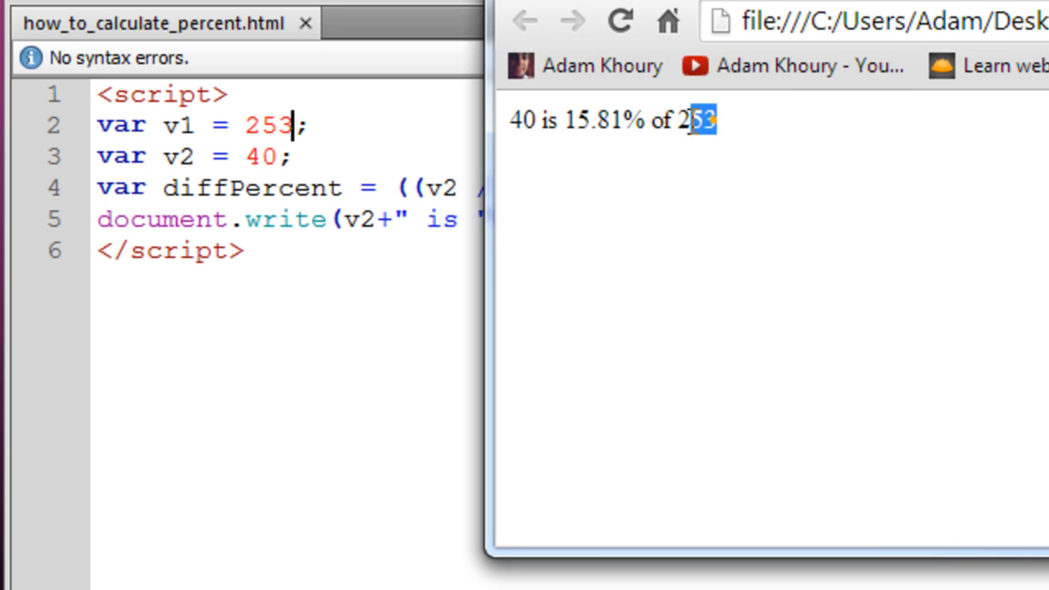